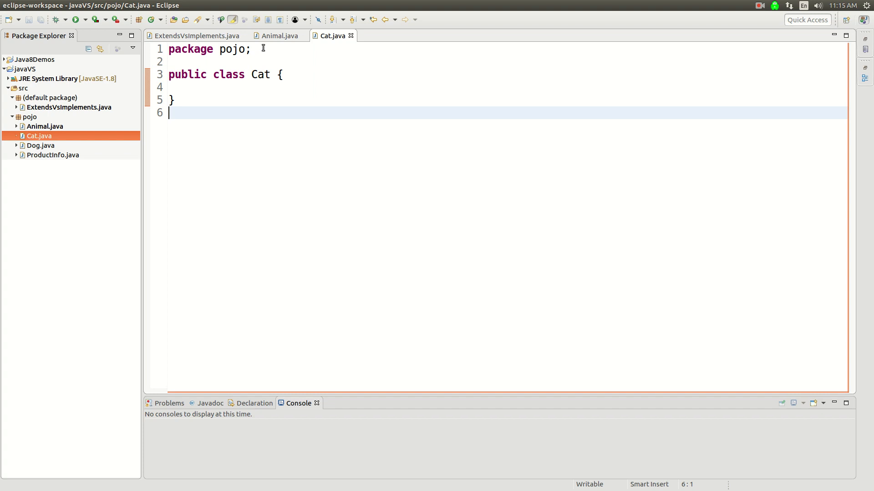
mouse_move(278, 36)
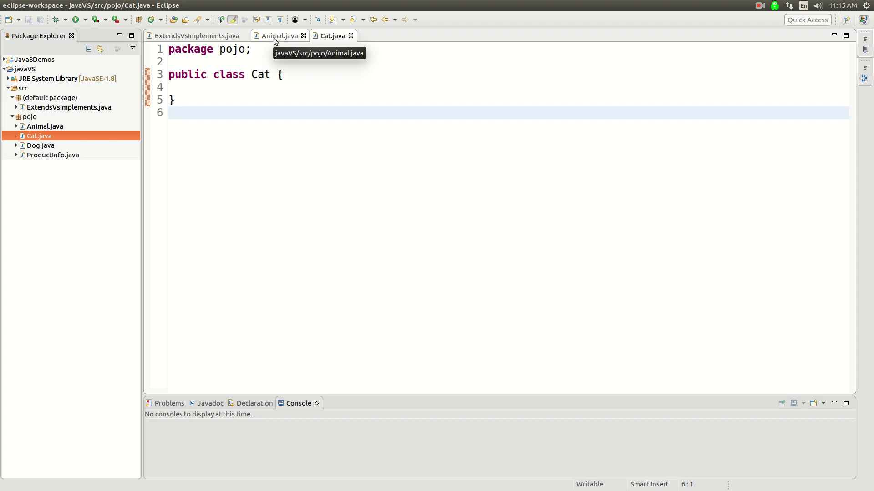
mouse_move(292, 45)
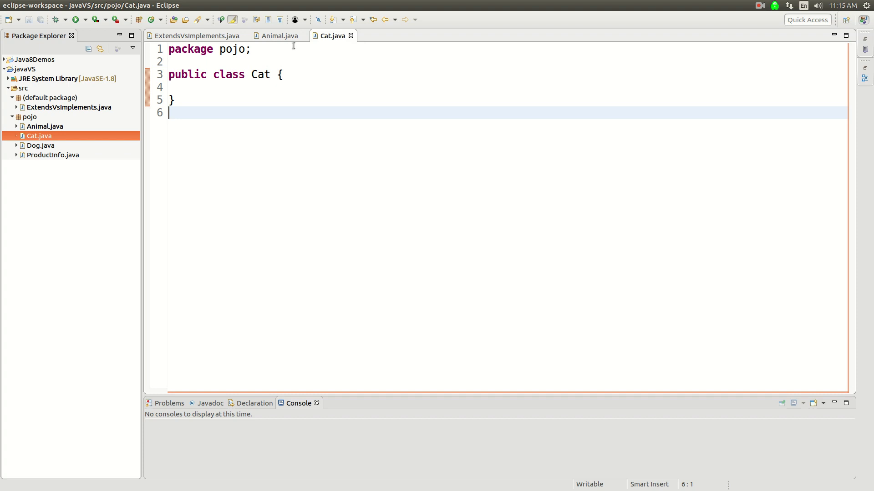
Step: Review the Animal class's fields, then return to the empty Cat class
click(277, 36)
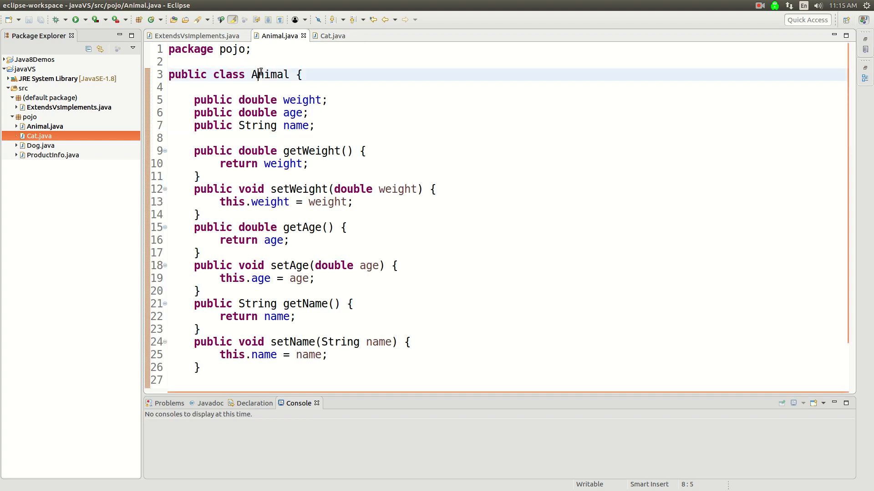
click(332, 35)
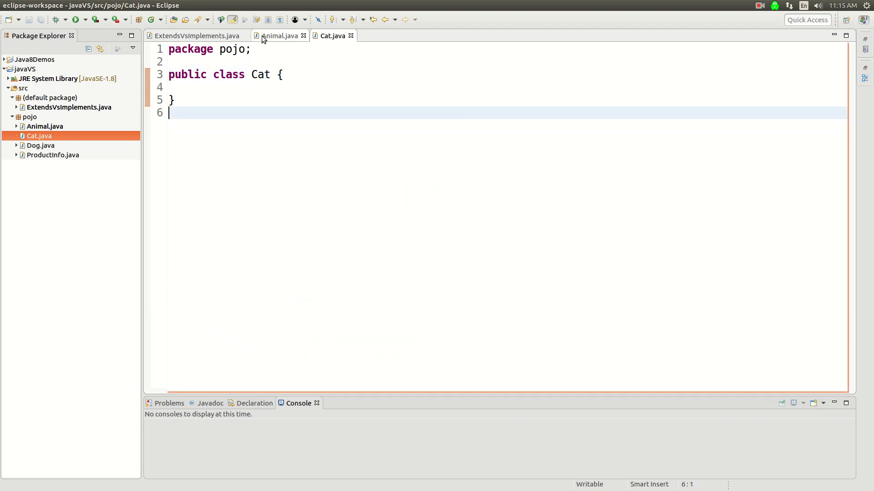
click(279, 35)
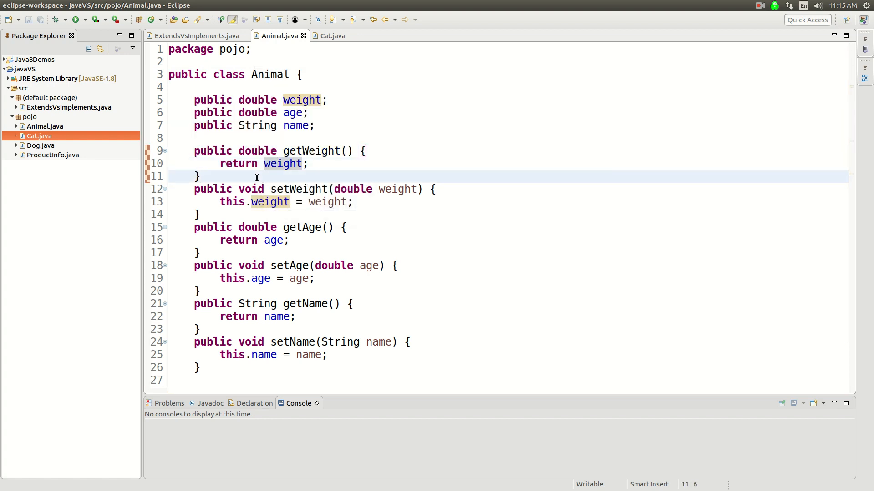
mouse_move(301, 100)
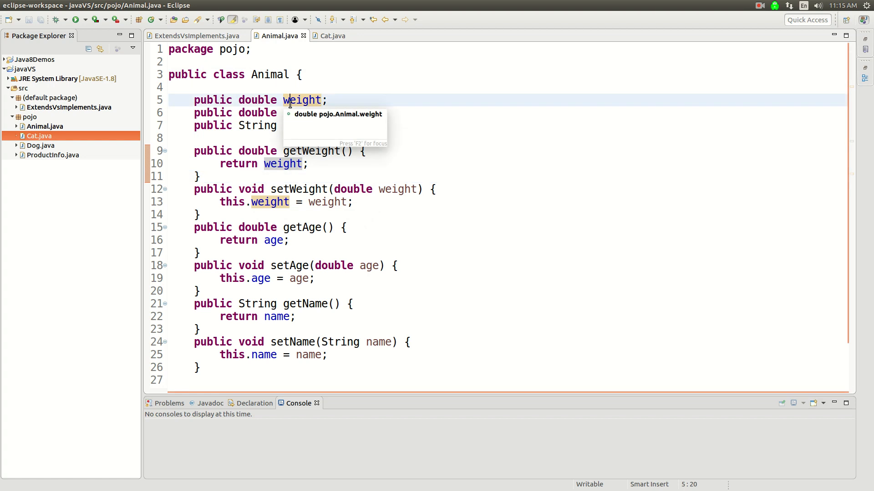
click(296, 125)
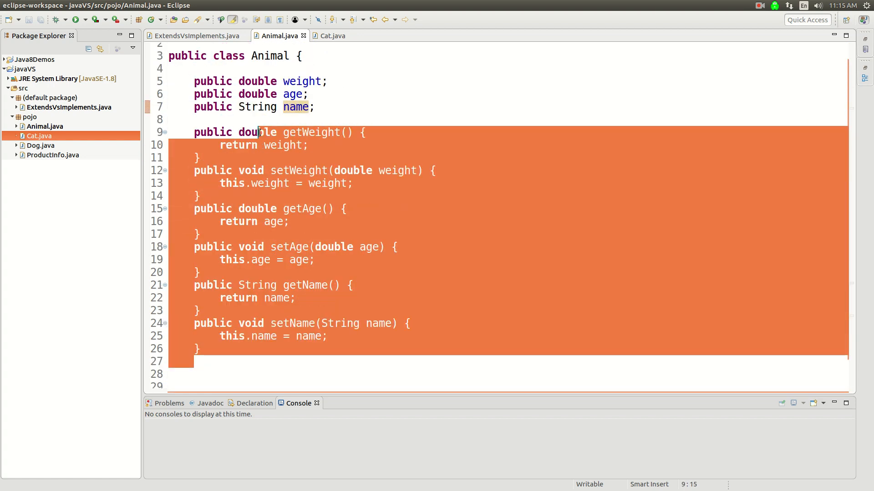
click(331, 35)
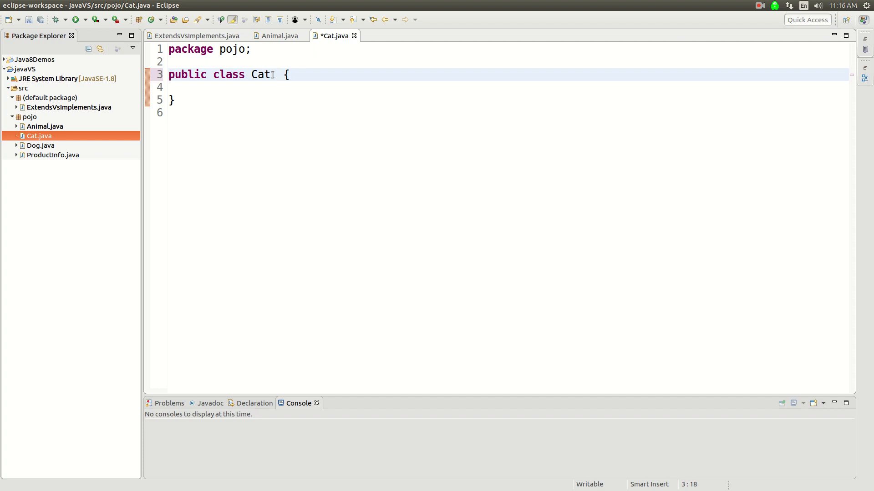
Step: Declare Cat as extending Animal and move to the ExtendsVsImplements main class
text(extends Animal)
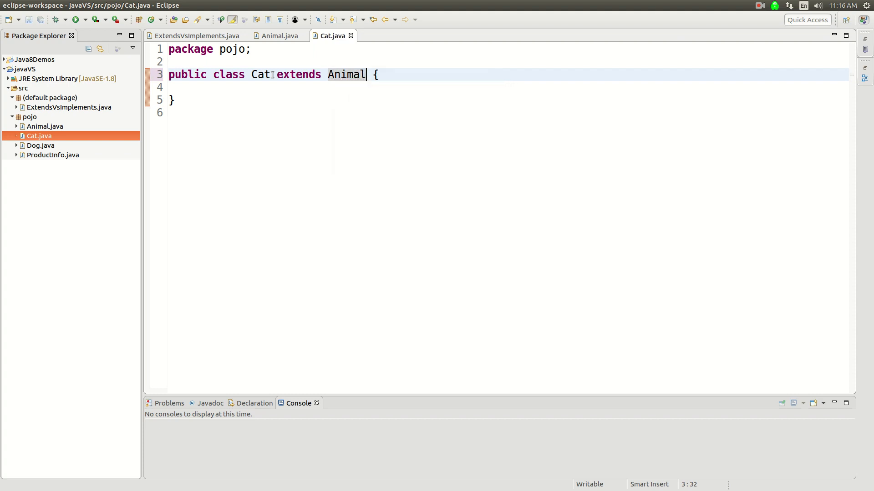
click(66, 107)
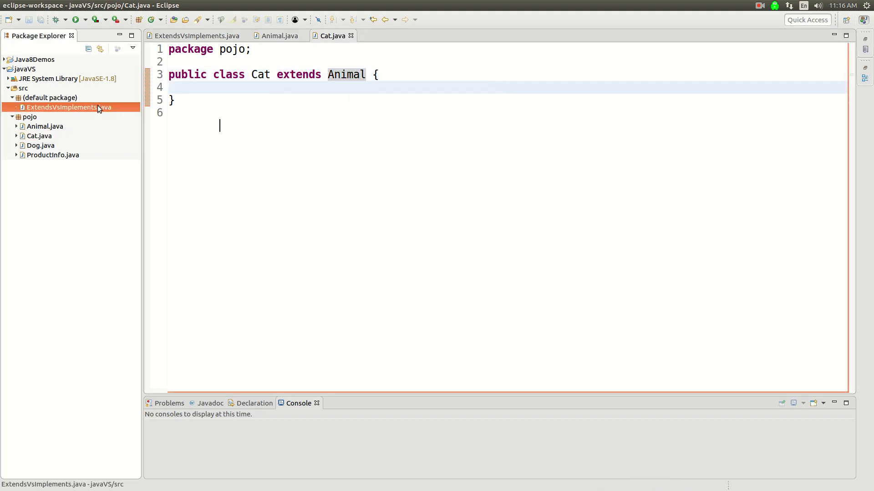
Step: In main, create a Cat and set its age to 5 and name to "mittens"
text(Cat)
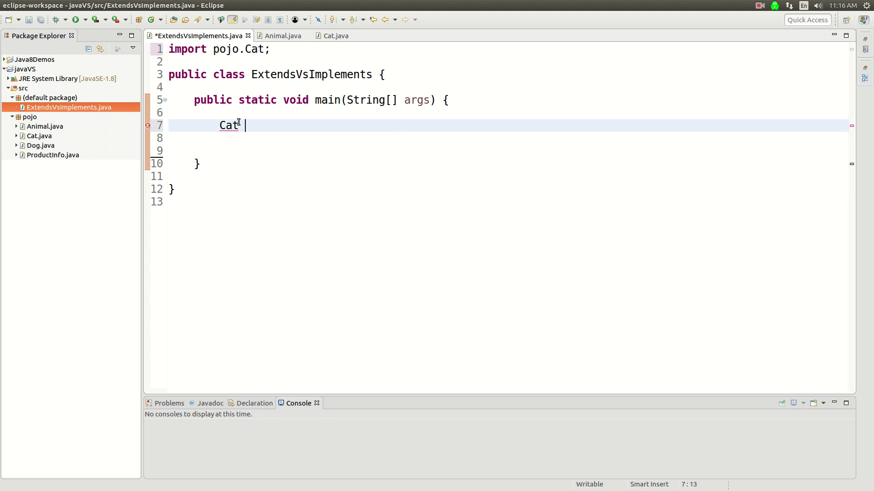
text(cat = new Cat();)
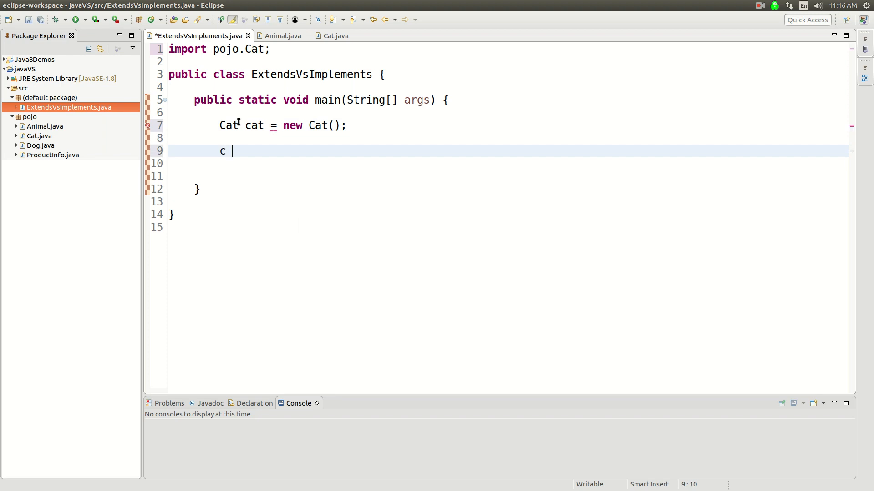
text(at.setAge(5);)
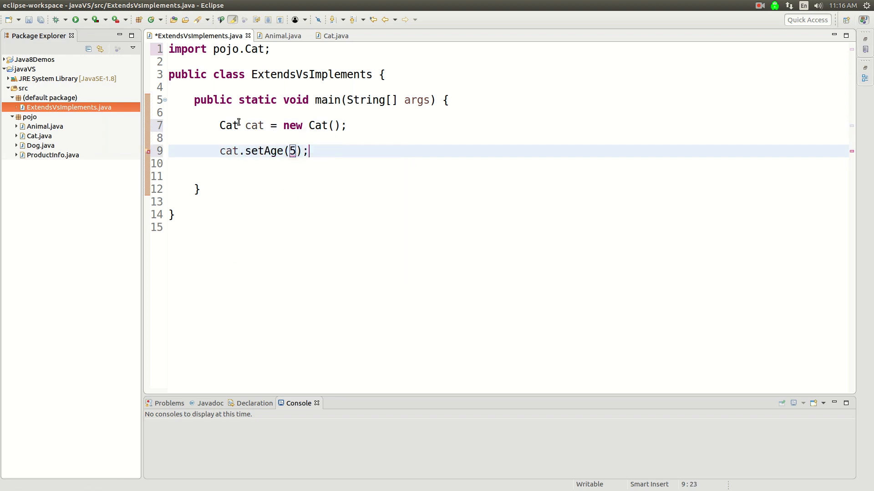
text(cat.setName(name);)
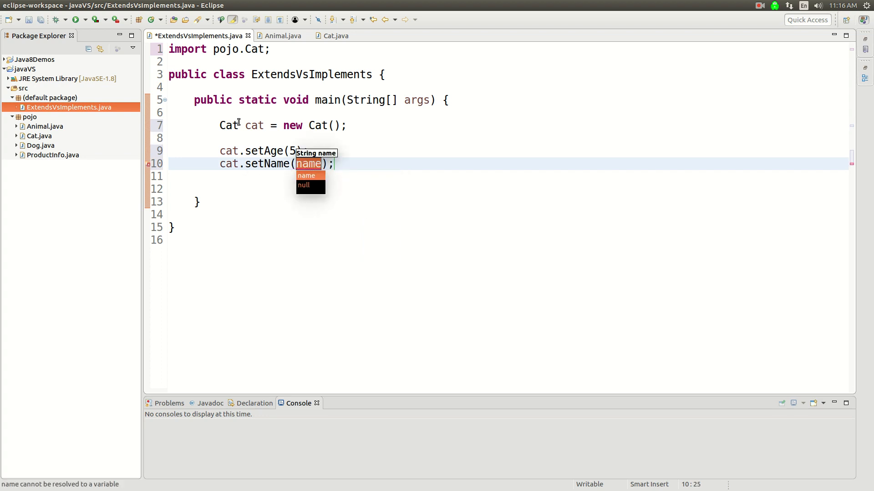
text("m)
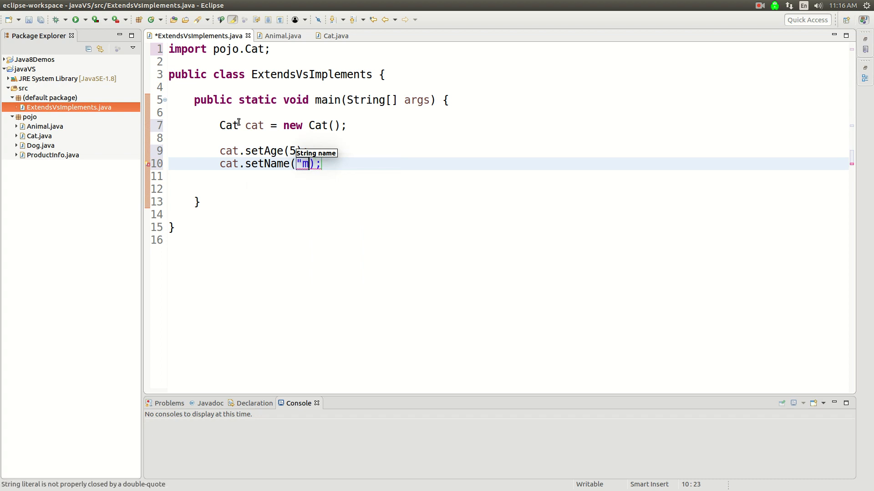
text(ittens)
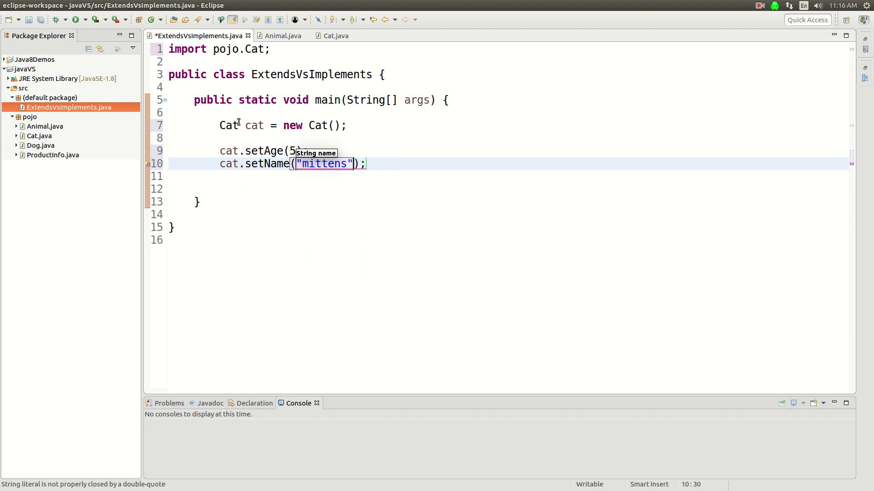
Step: Set the cat's weight to 4 and add System.out.println(cat) via syso
text(cat)
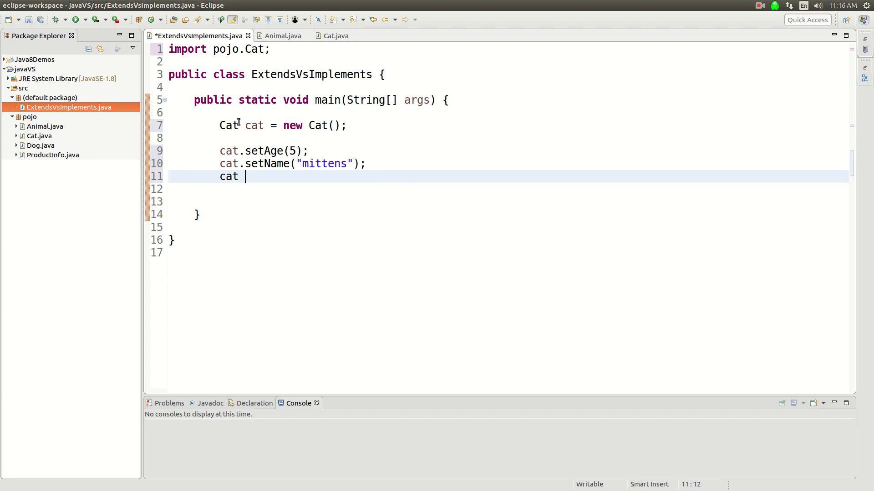
text(.weight)
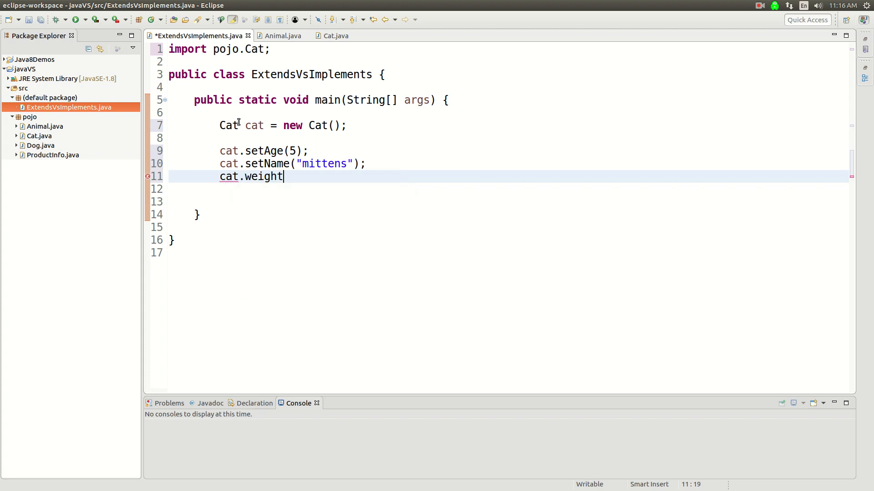
text(()
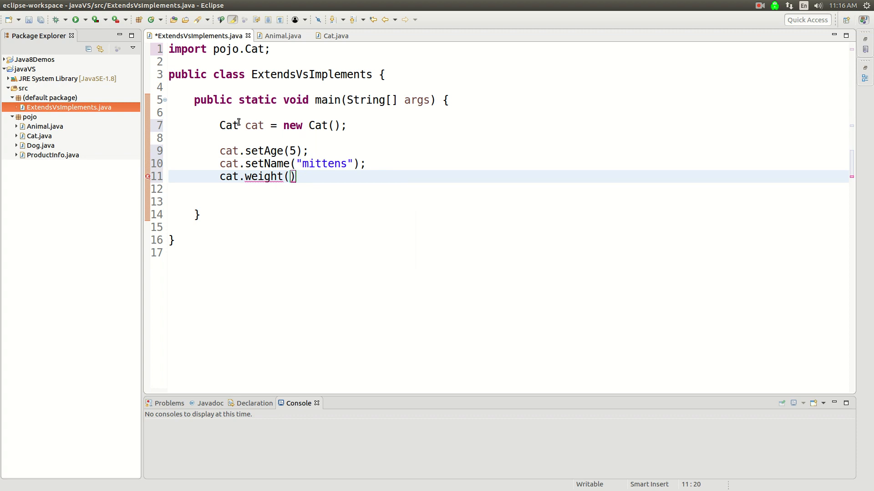
text(4)
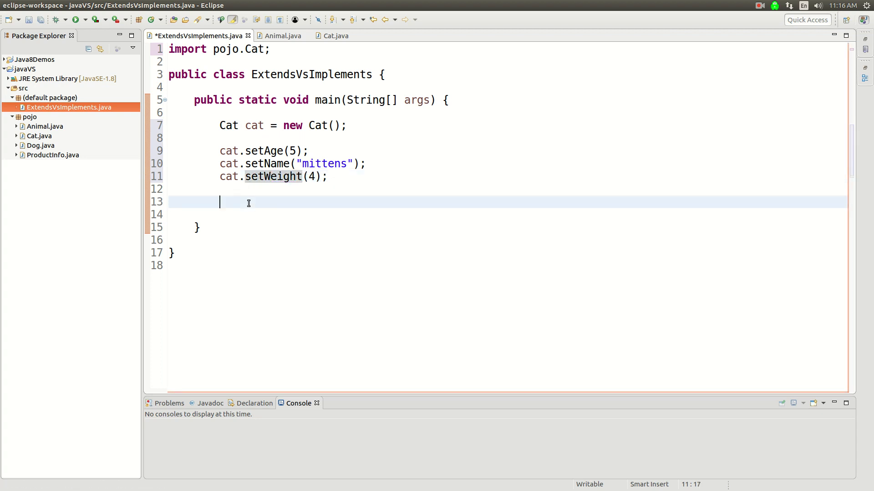
text(syso)
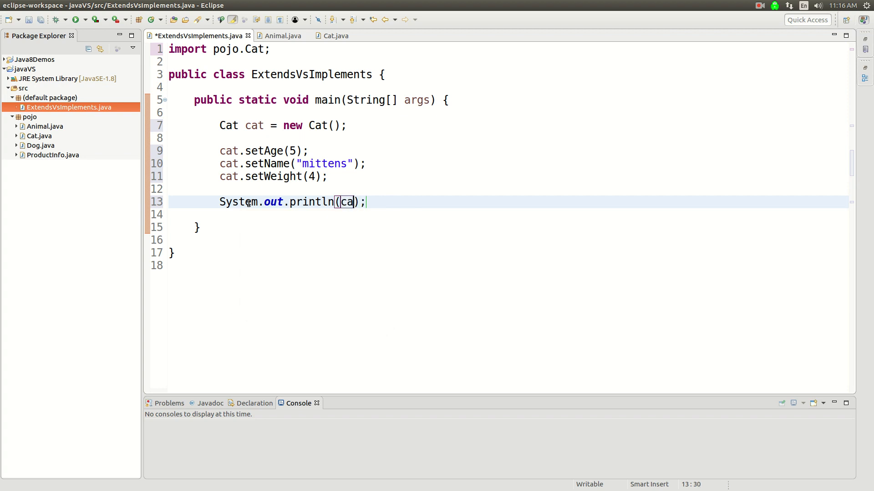
double_click(39, 135)
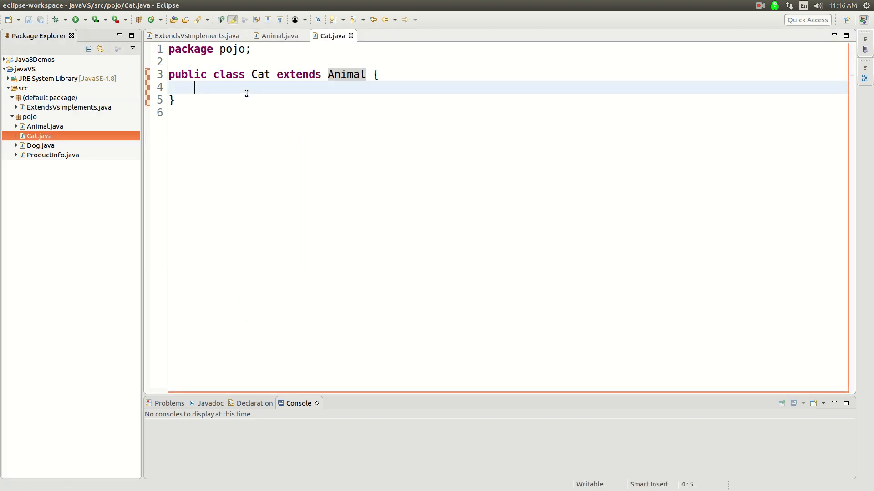
Step: Generate a toString override for Cat including inherited methods, then return to main
right_click(246, 93)
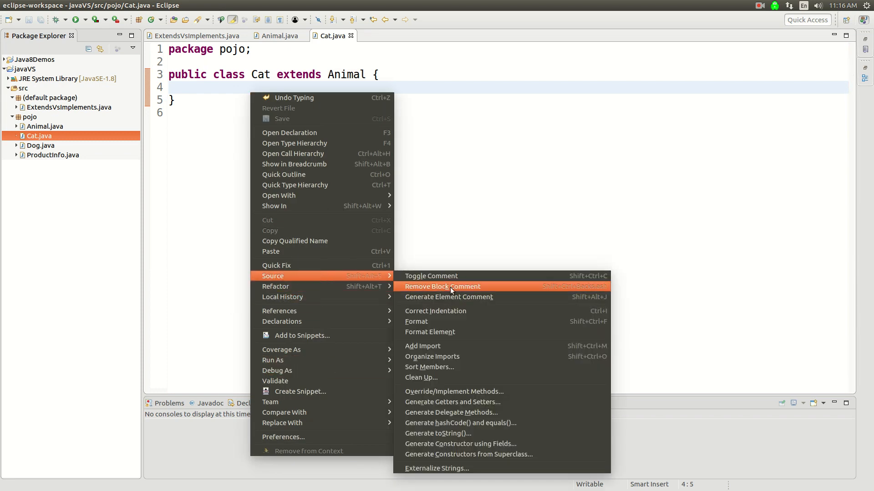
mouse_move(455, 433)
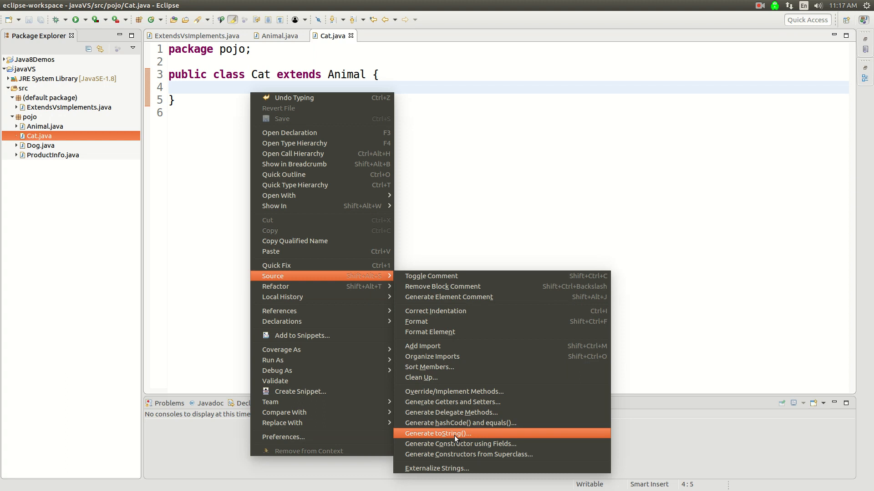
click(438, 433)
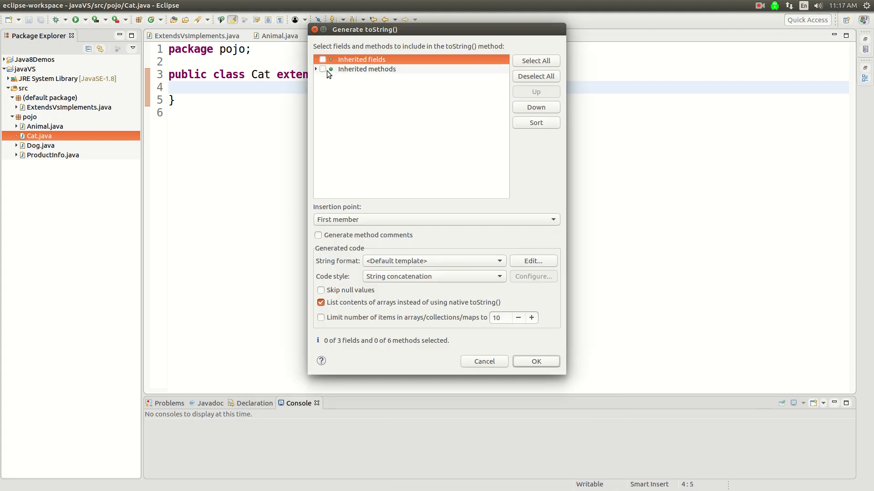
click(322, 68)
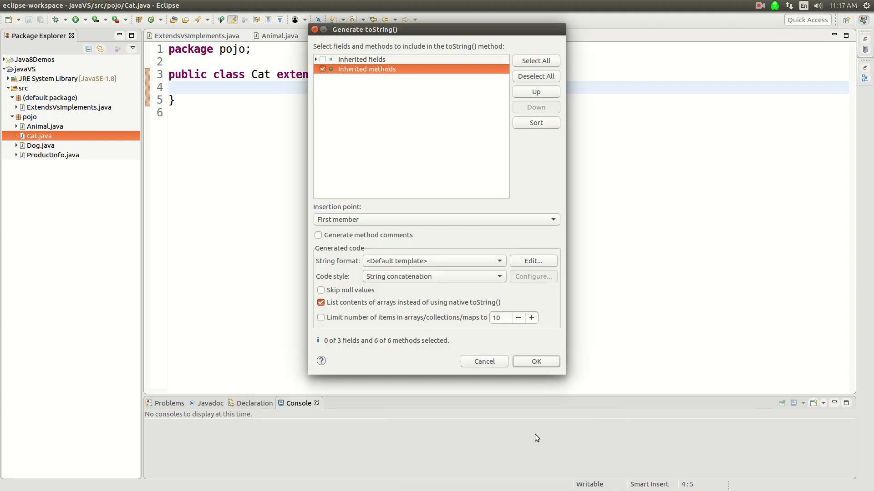
click(535, 361)
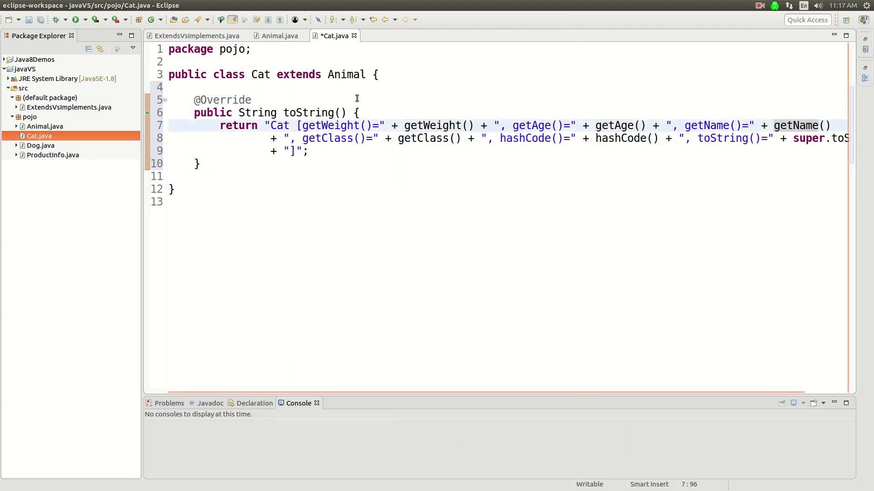
click(193, 35)
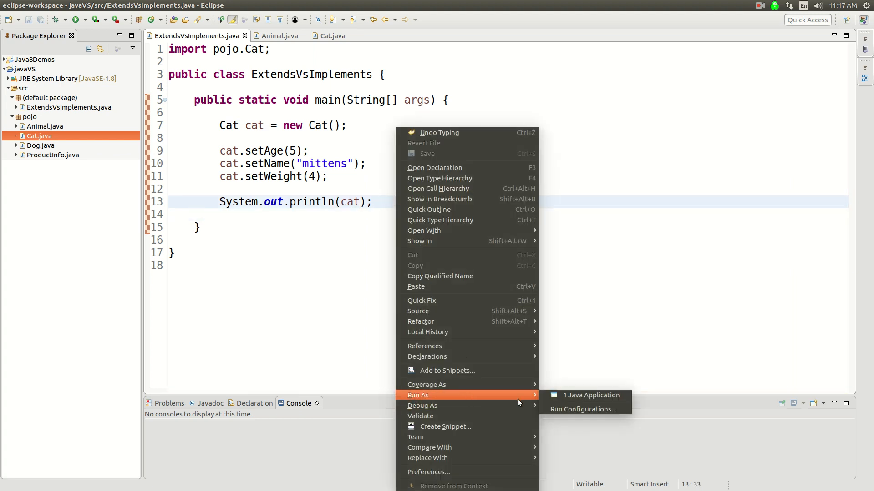
Step: Run the program as a Java application to print the mittens cat, then open a pojo class
click(592, 395)
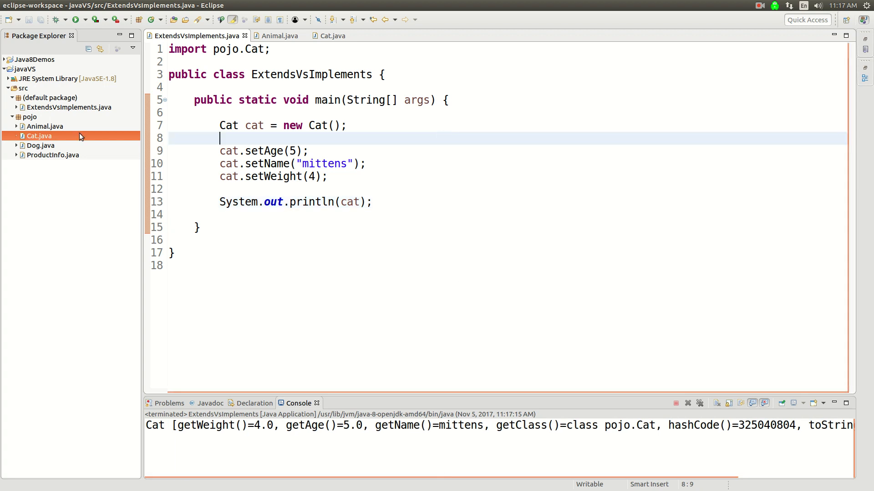
double_click(40, 146)
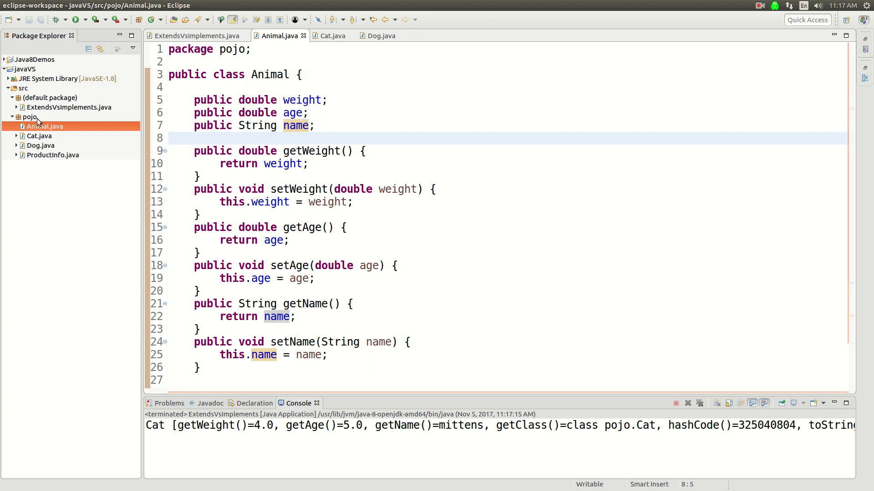
Step: Create a new Java interface named IAnimal in the pojo package
right_click(28, 117)
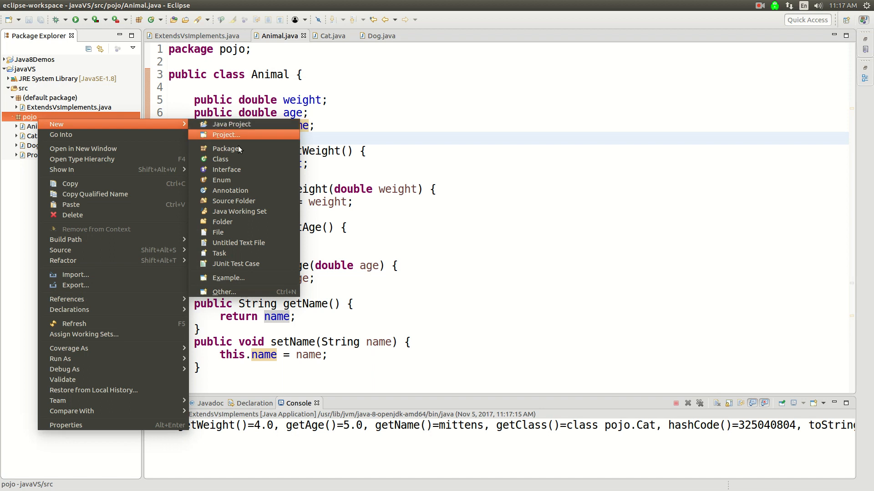
click(227, 170)
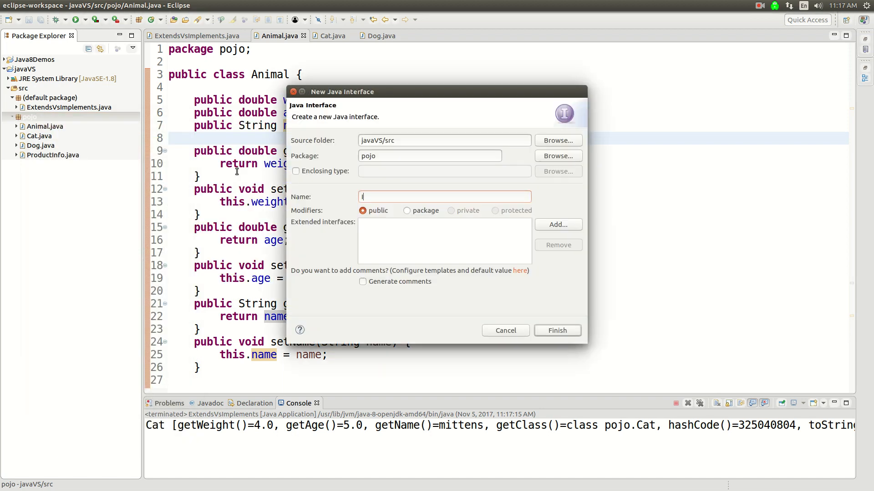
text(Animal)
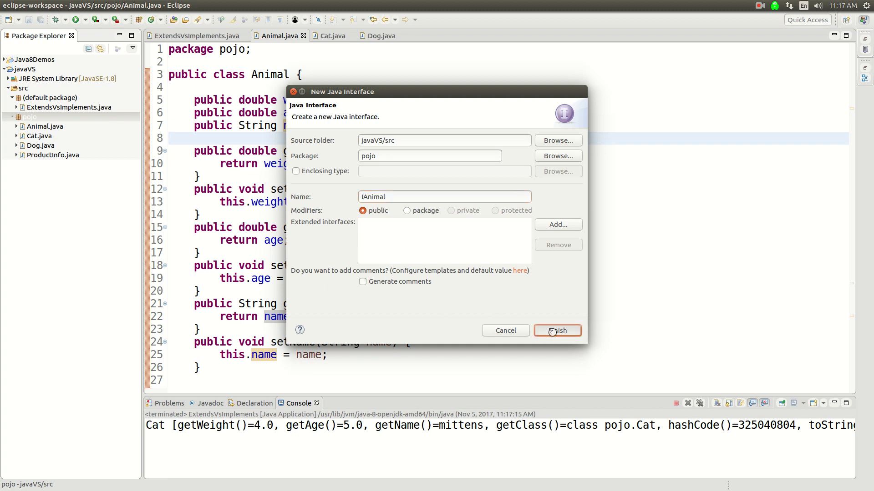
click(557, 330)
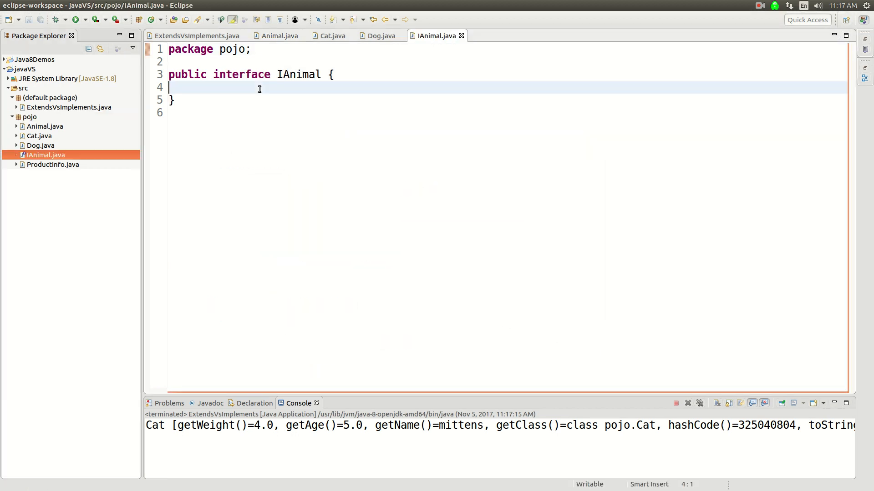
Step: Declare String getName() and double getAge() in IAnimal
key(Enter)
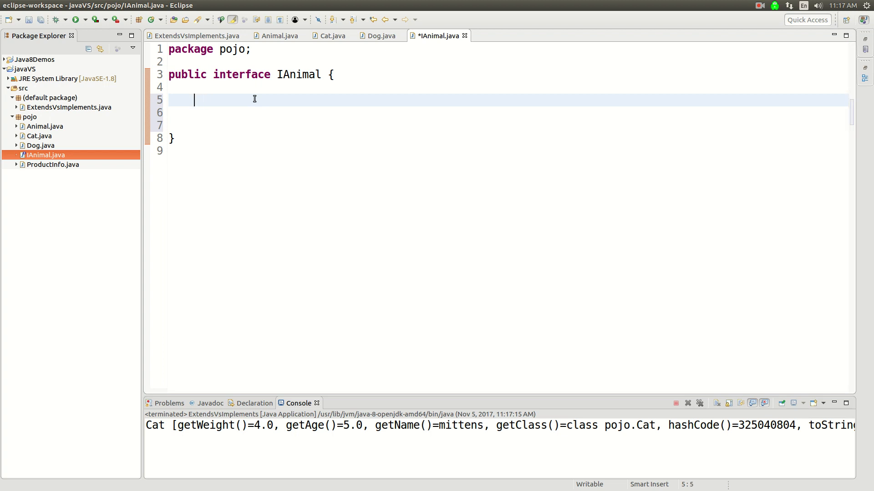
text(String getName();)
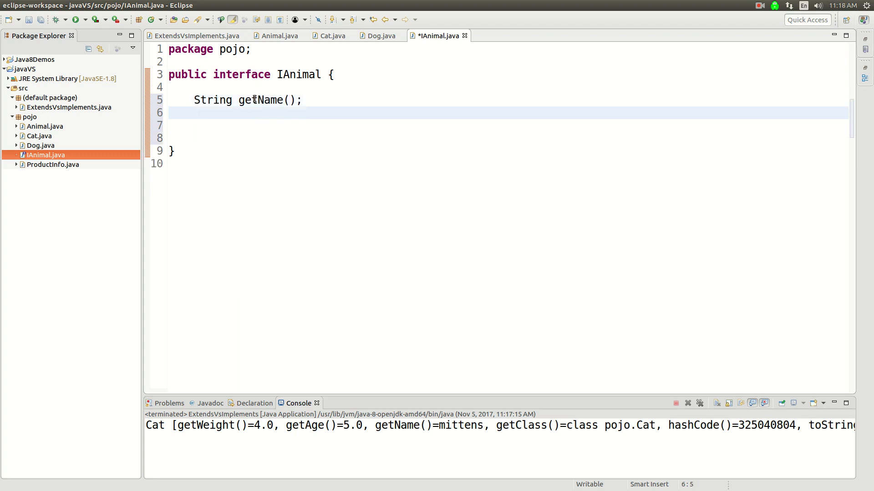
text(String)
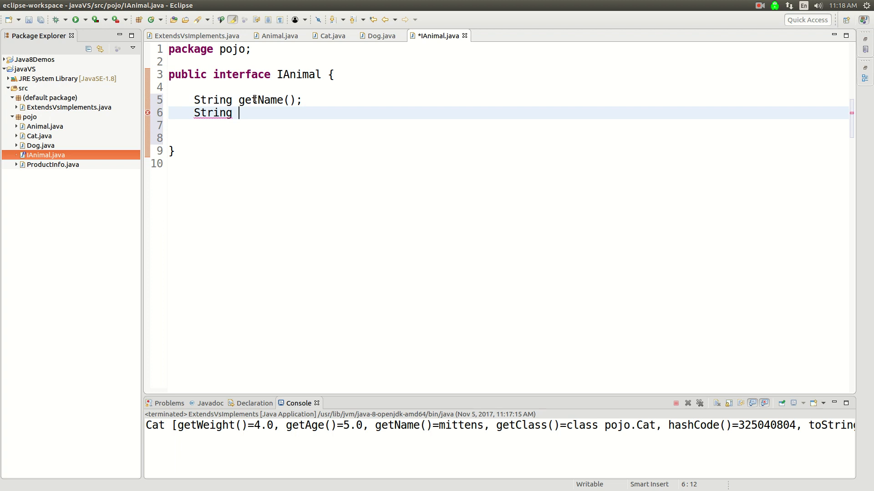
text(getA)
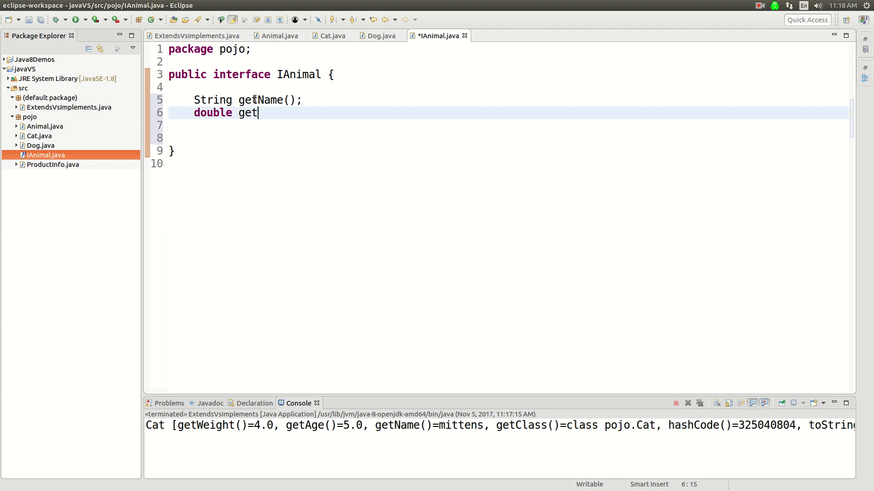
text(Age();)
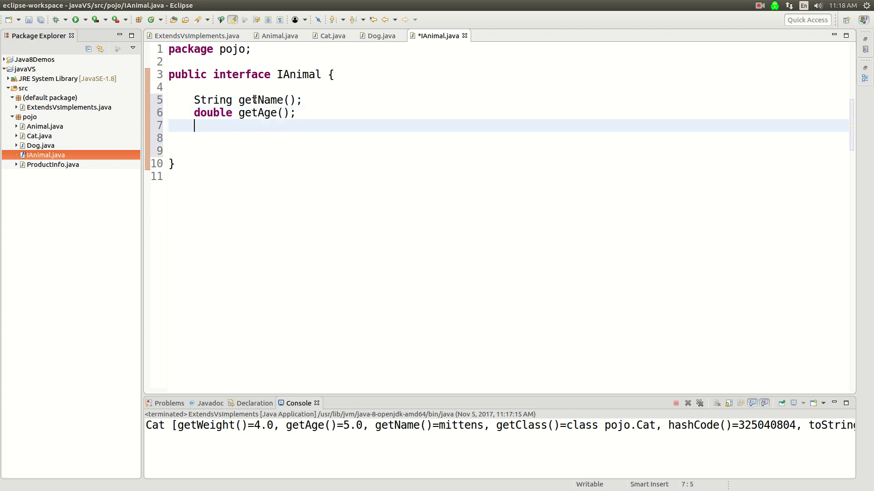
Step: Declare double getWeight() and save the IAnimal interface
text(doub)
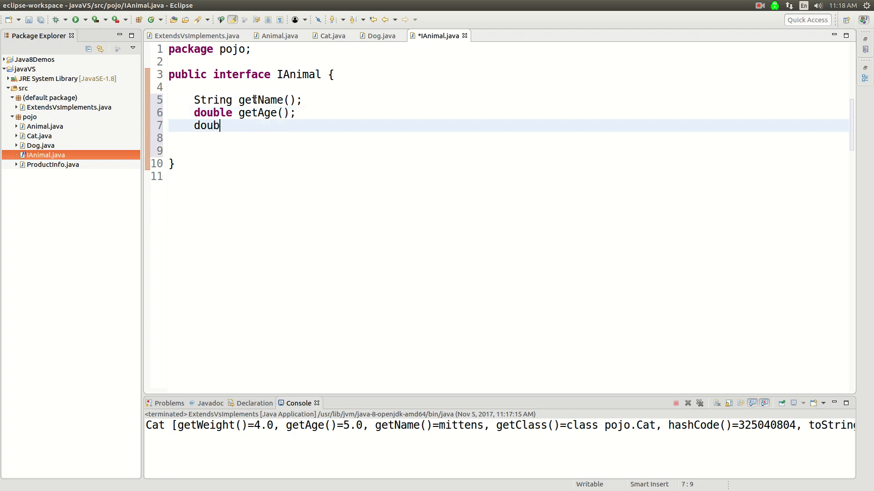
text(le)
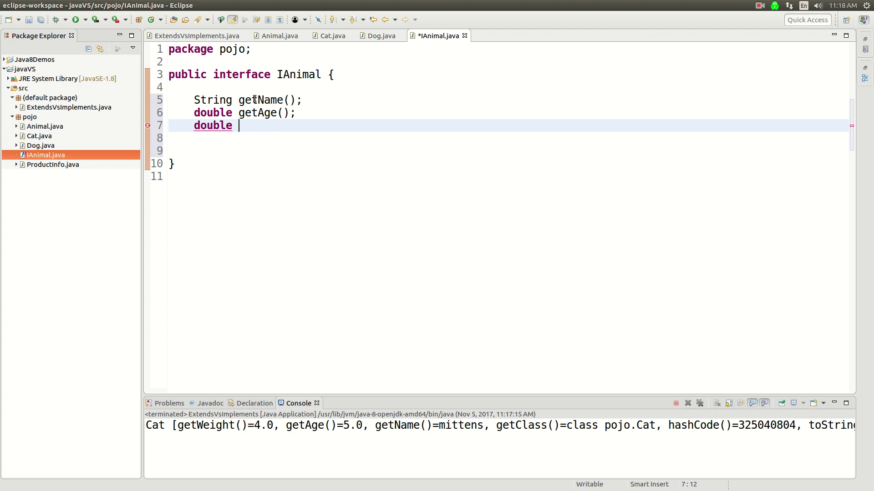
text(getWeigh)
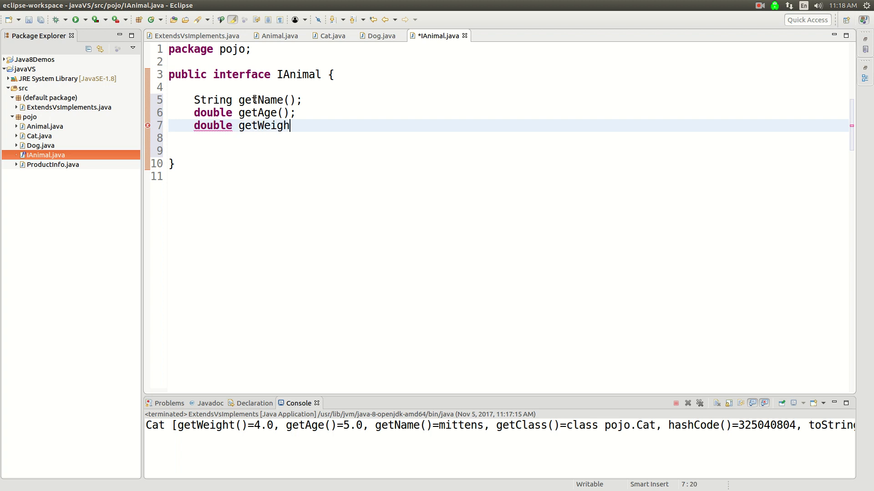
text(t();)
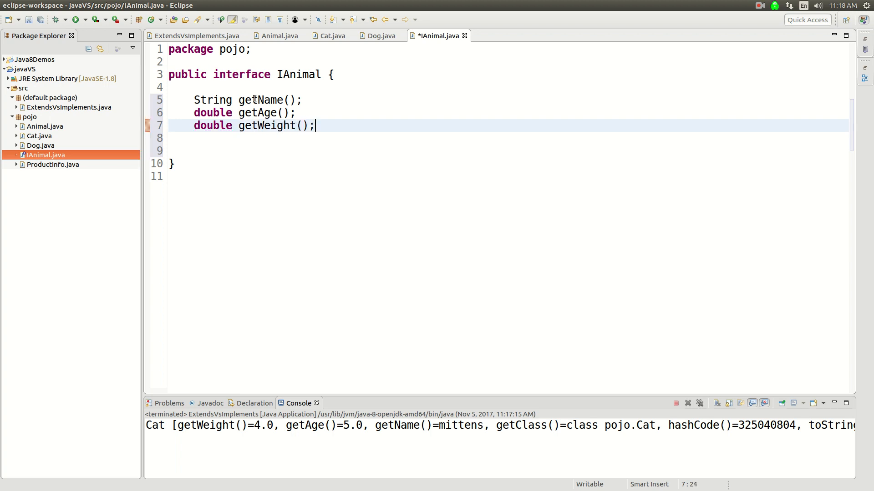
key(ctrl+s)
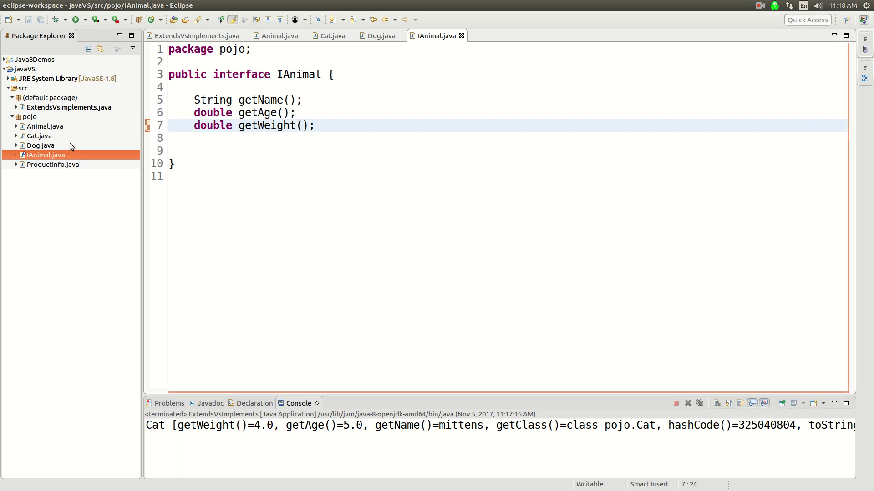
Step: Add 'implements IAnimal' to the Dog class declaration
click(39, 146)
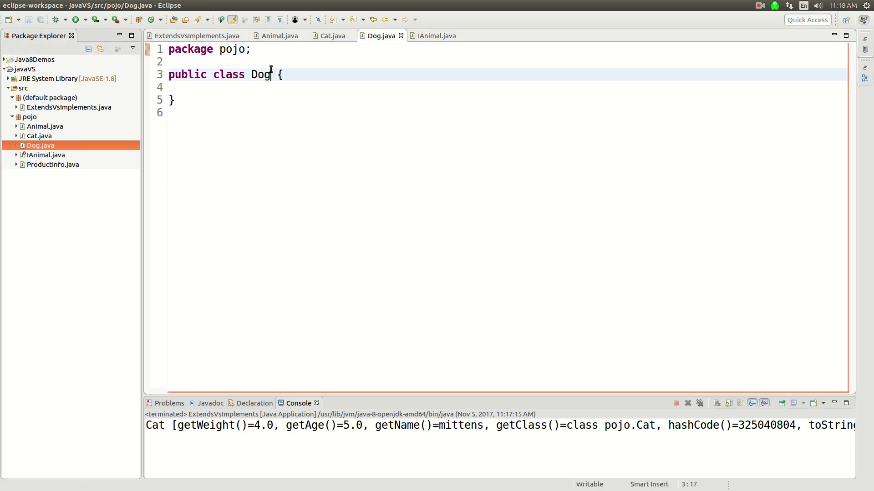
text(im)
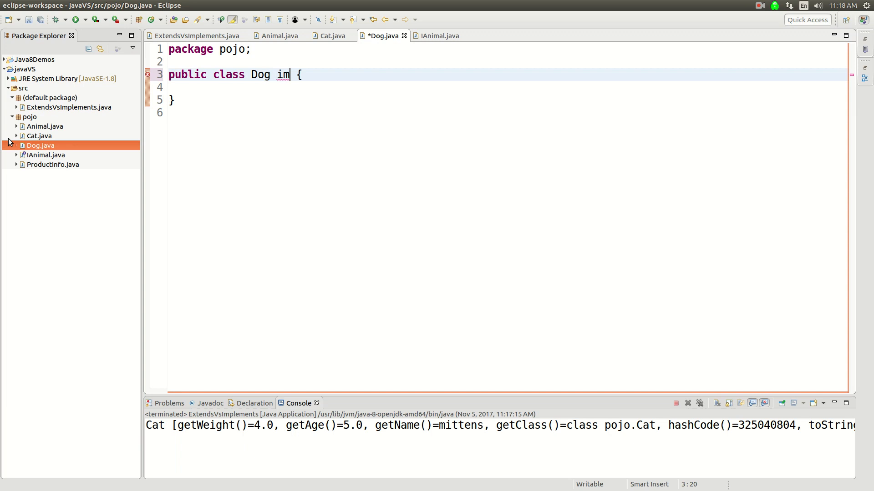
click(328, 36)
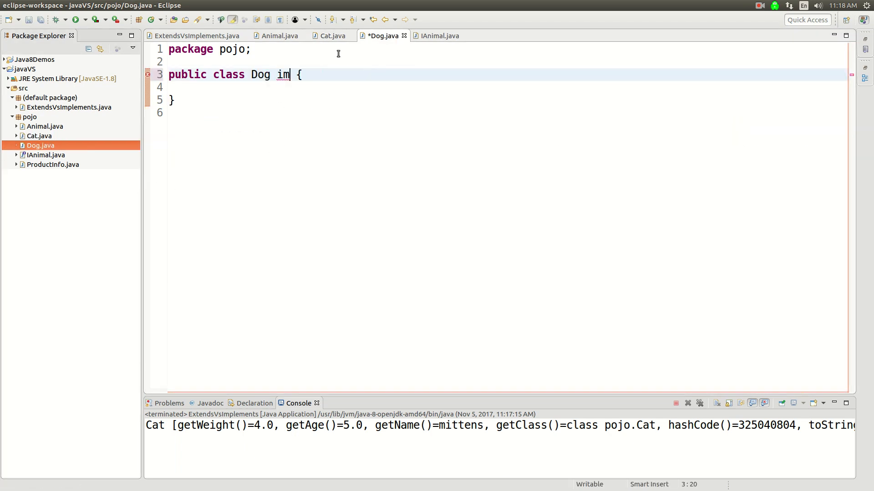
text(plement)
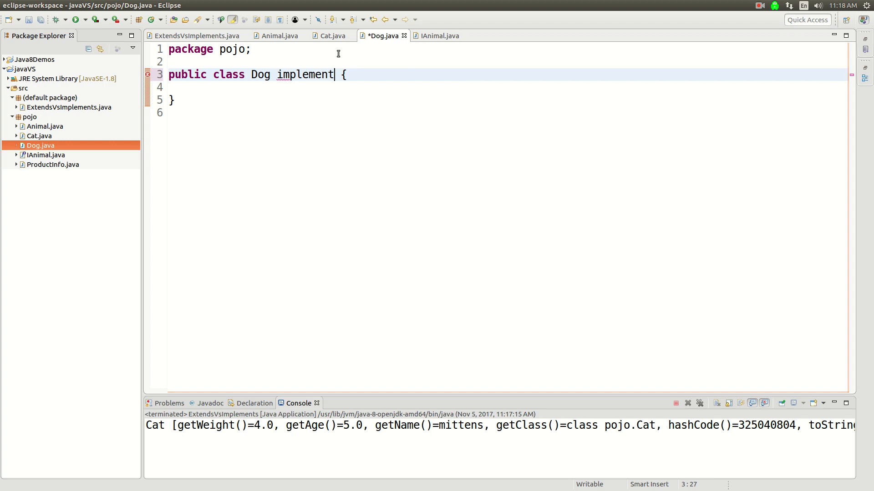
text(s)
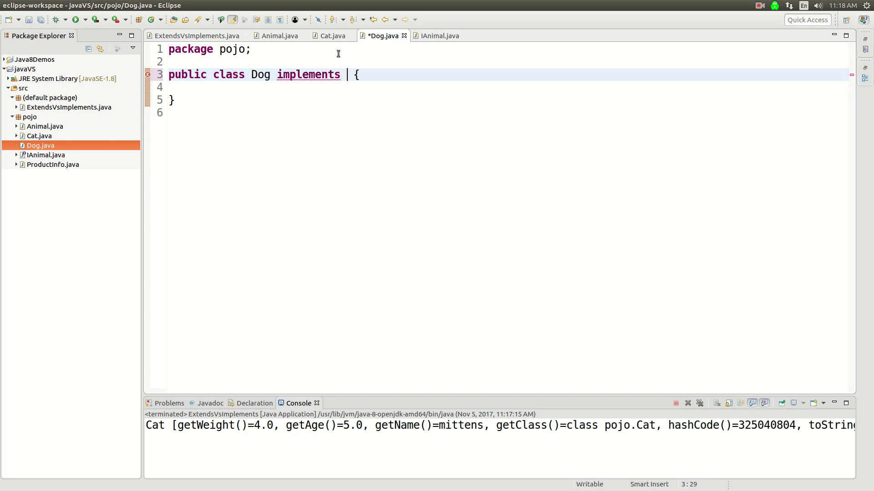
text(IAnimal)
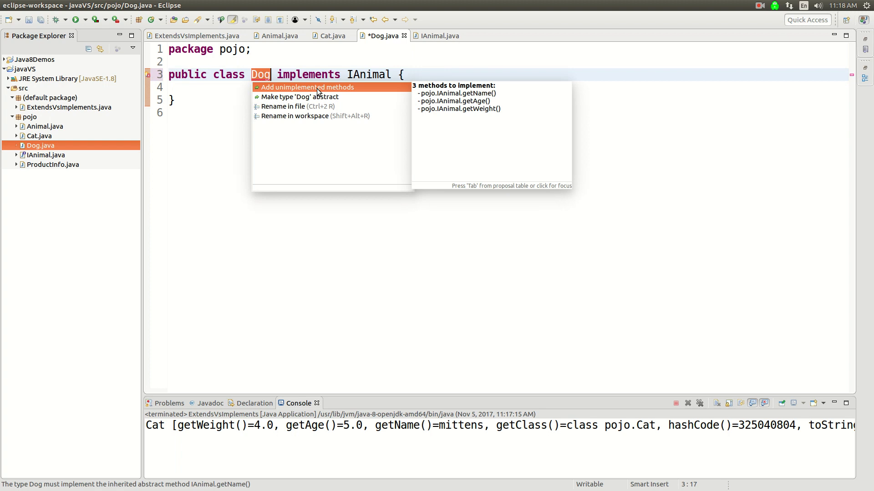
mouse_move(389, 90)
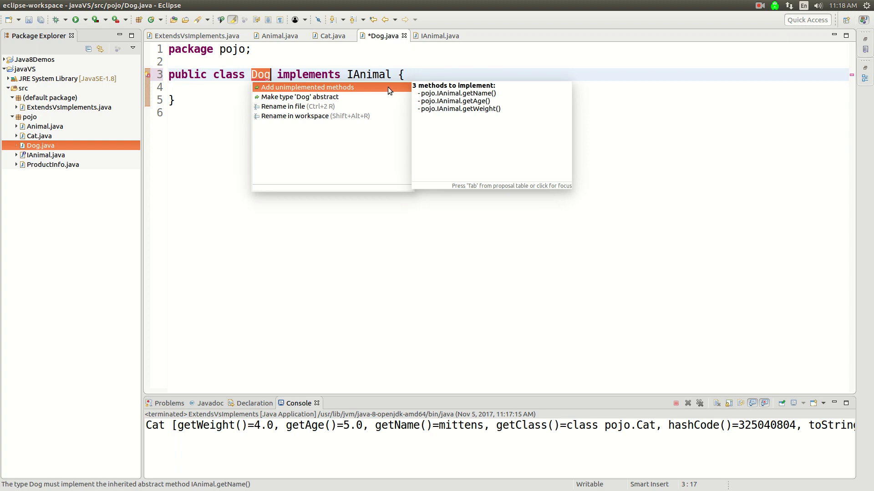
Step: Add stubs for IAnimal's methods, bring in Animal's fields, and make getName return name
click(306, 87)
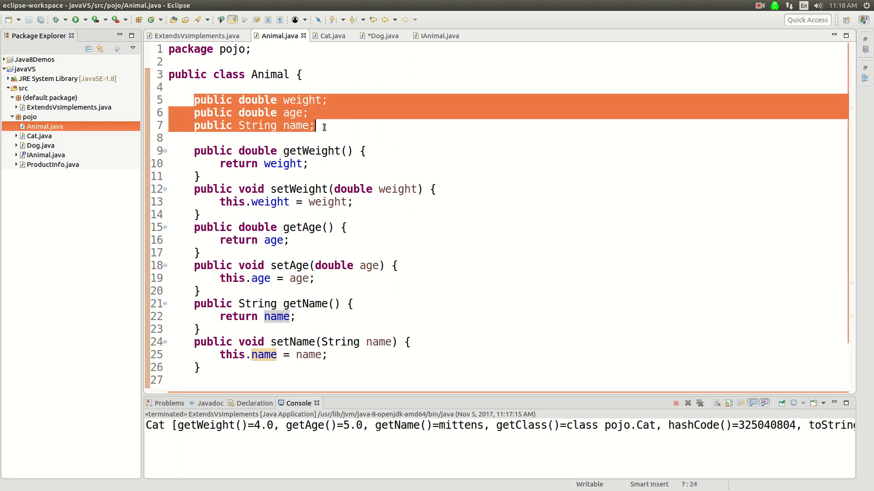
click(382, 36)
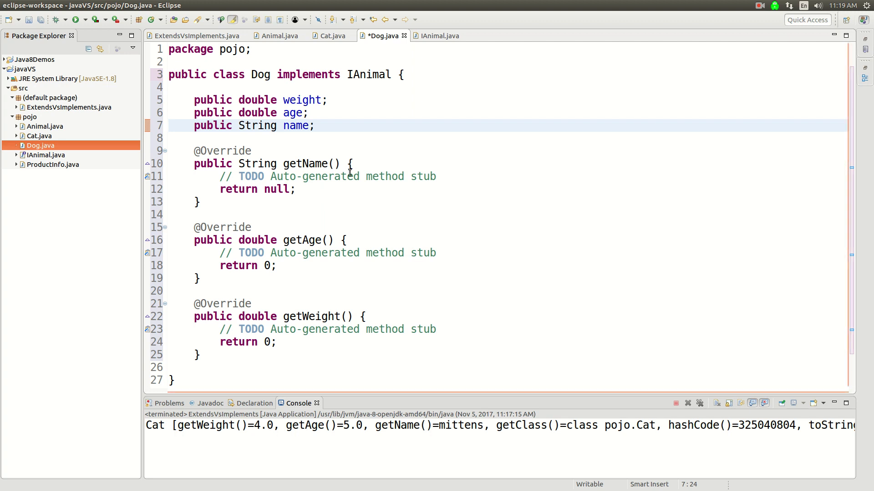
drag(220, 176, 295, 189)
text(return )
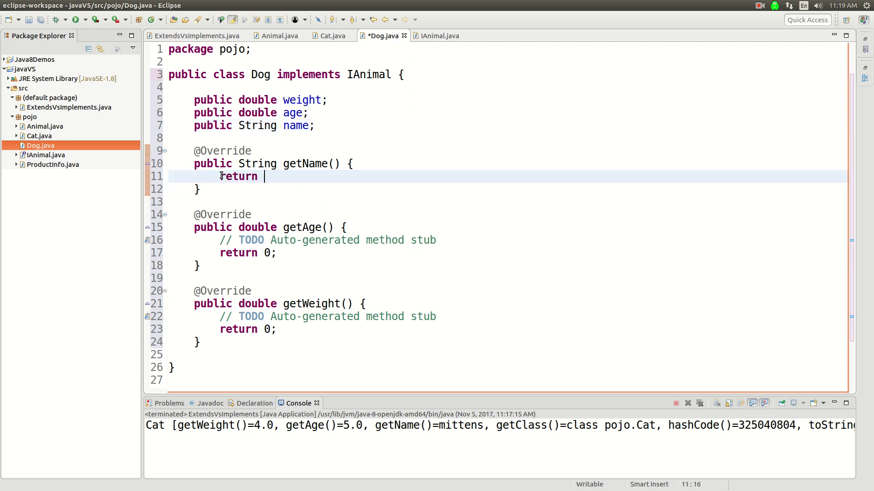
text(name;)
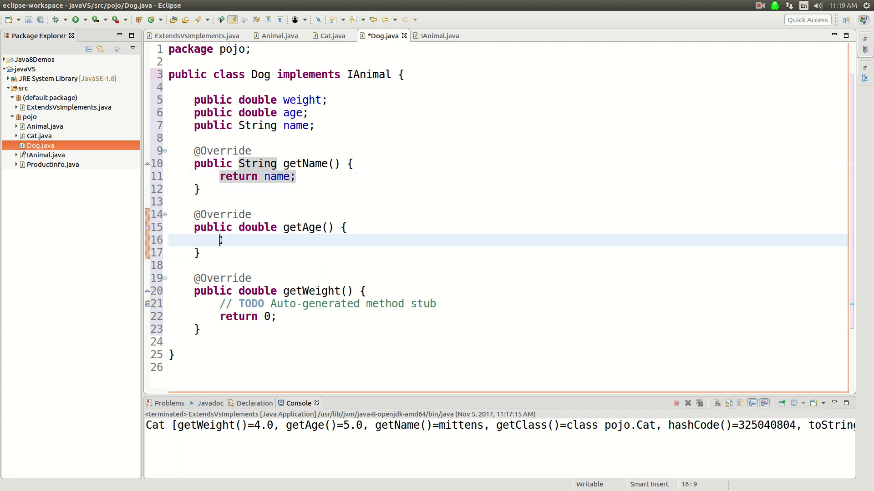
Step: Make getAge return age and getWeight return weight
text(return)
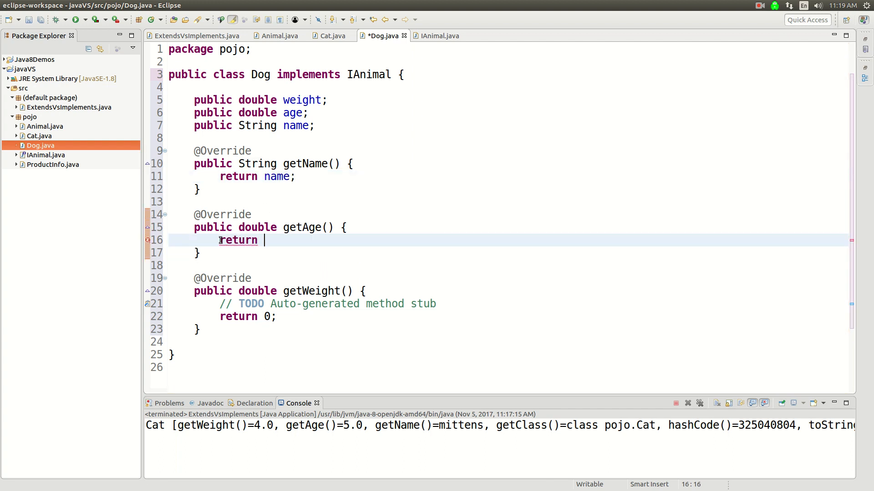
text(age;)
click(507, 303)
text(ret)
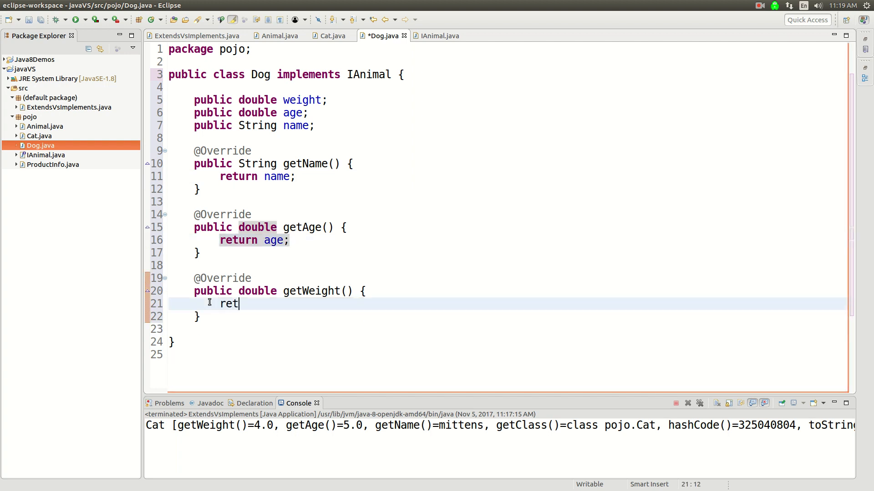
text(urn)
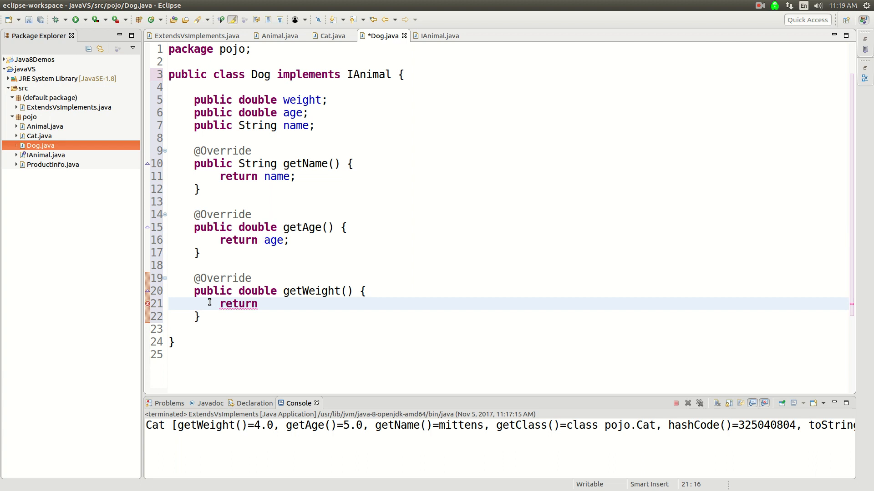
text(weight;)
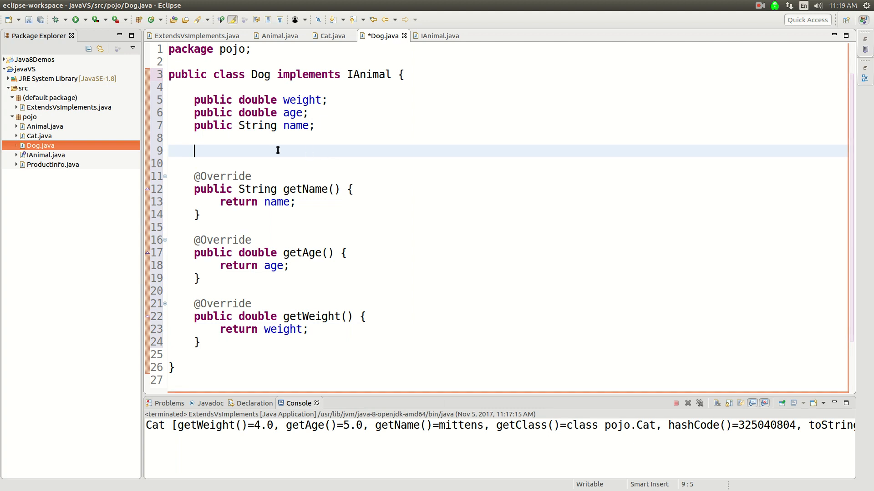
Step: Generate setAge, setName and setWeight setters for Dog and save the file
right_click(276, 150)
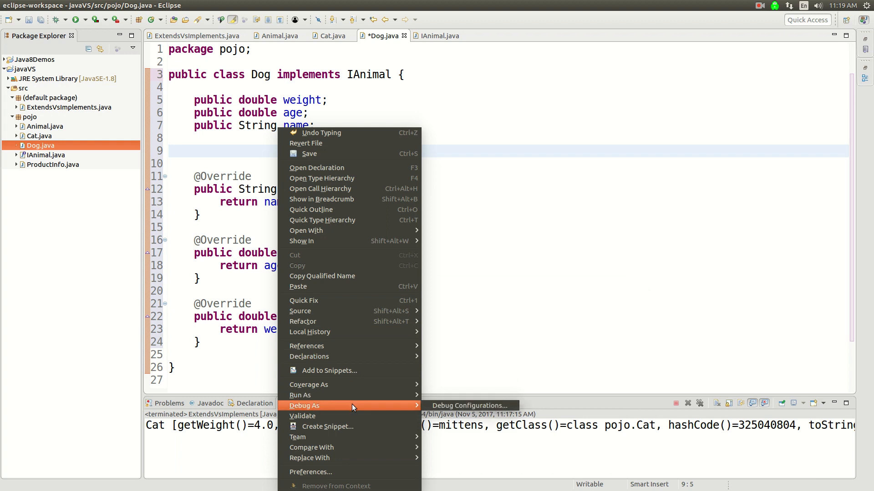
mouse_move(302, 322)
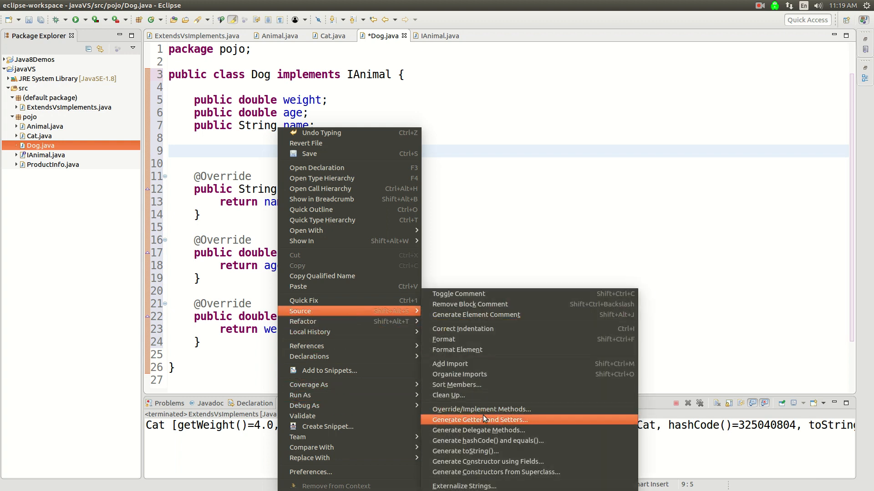
click(473, 419)
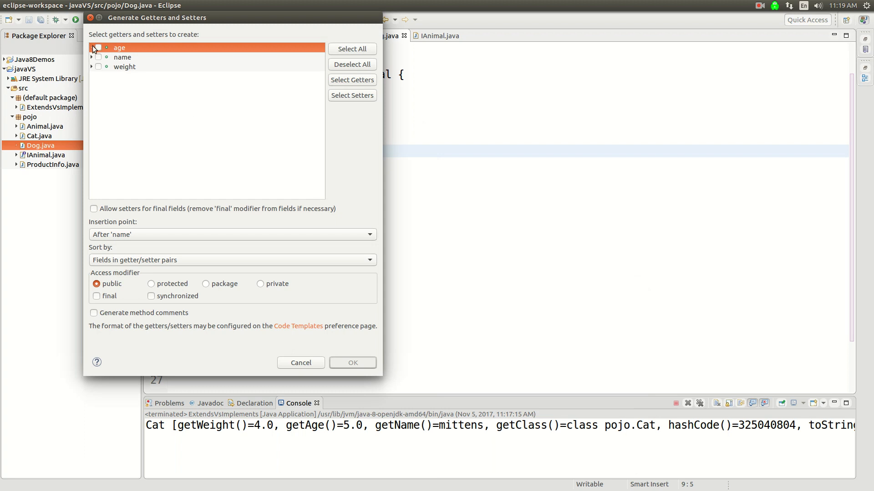
click(91, 47)
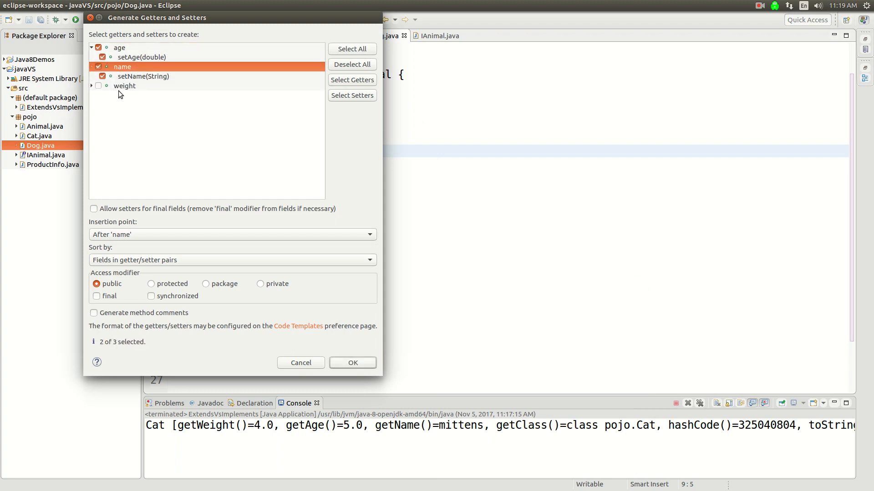
click(98, 85)
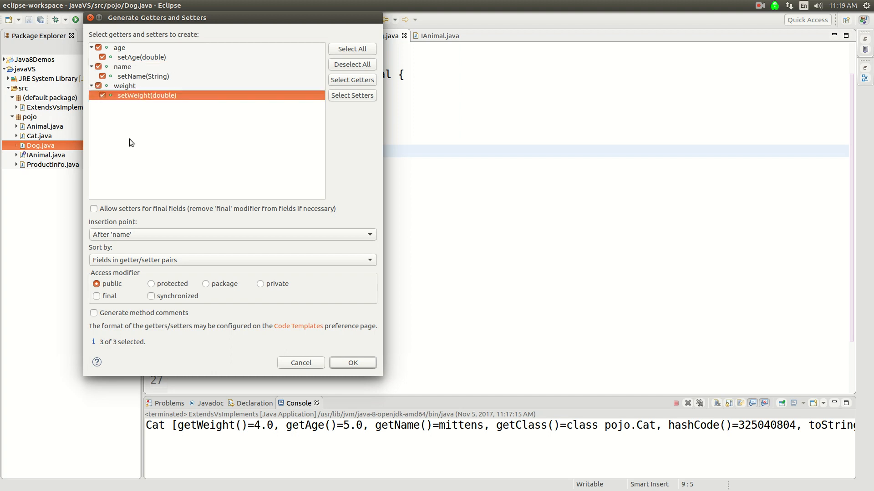
click(351, 364)
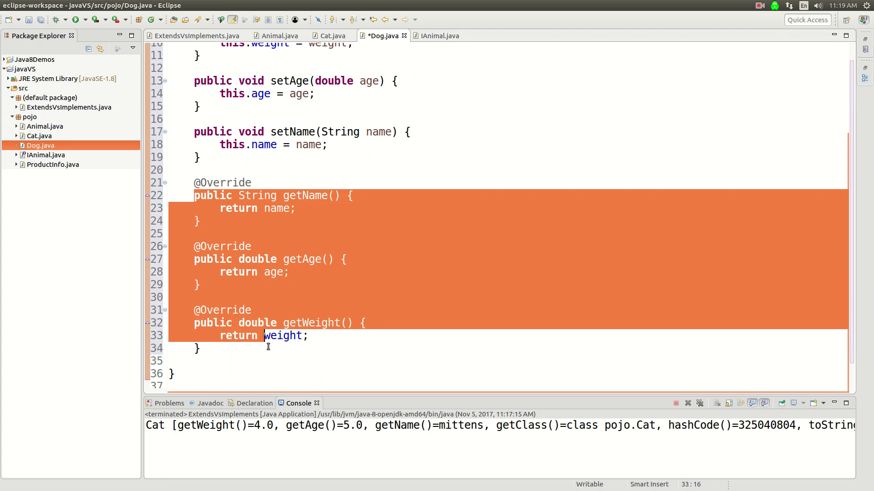
key(ctrl+s)
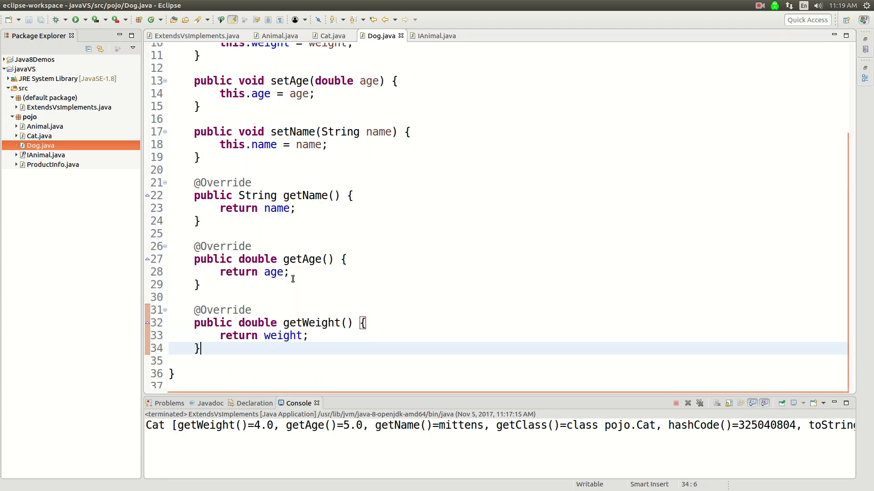
mouse_move(97, 225)
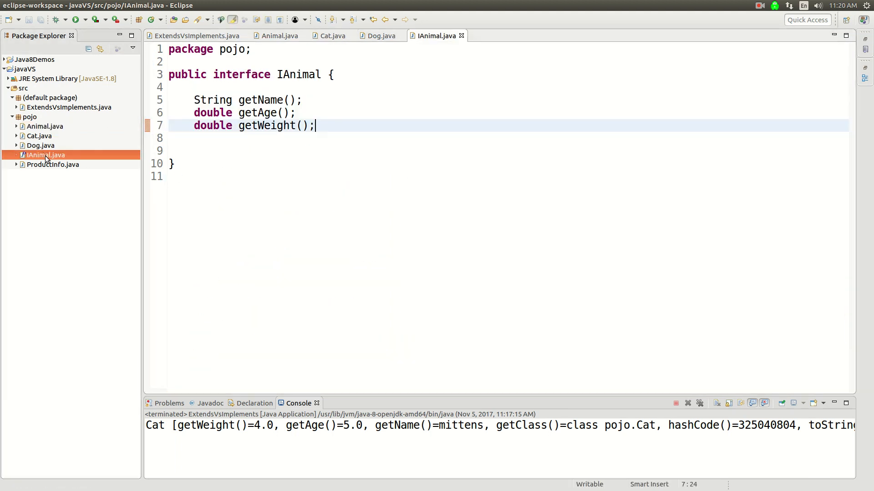
Step: Highlight IAnimal's getName and getWeight declarations, then return to Dog.java
double_click(260, 101)
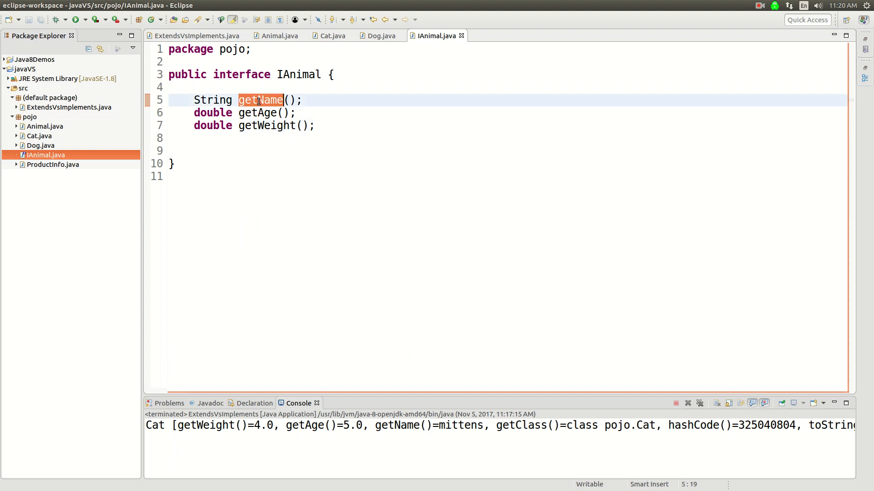
click(265, 113)
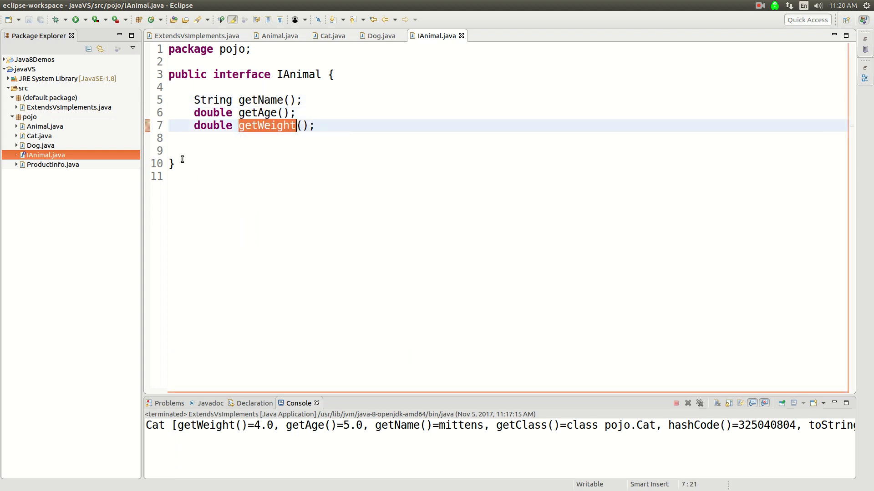
click(192, 35)
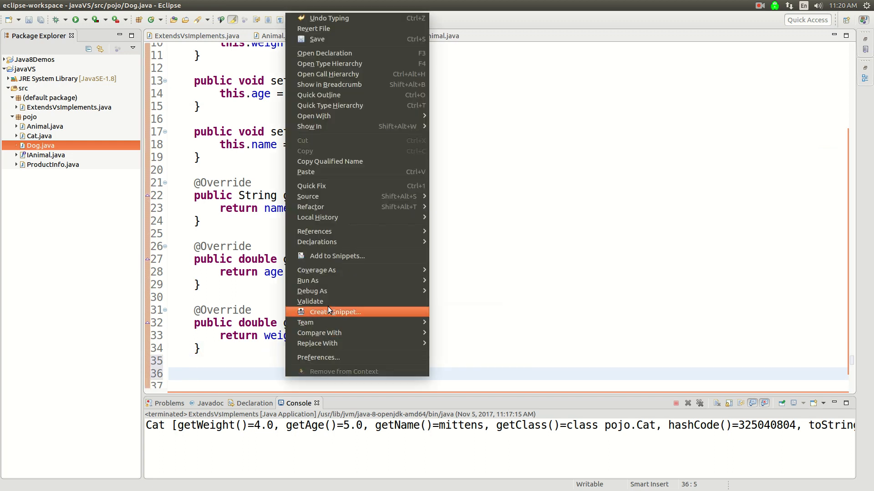
mouse_move(308, 197)
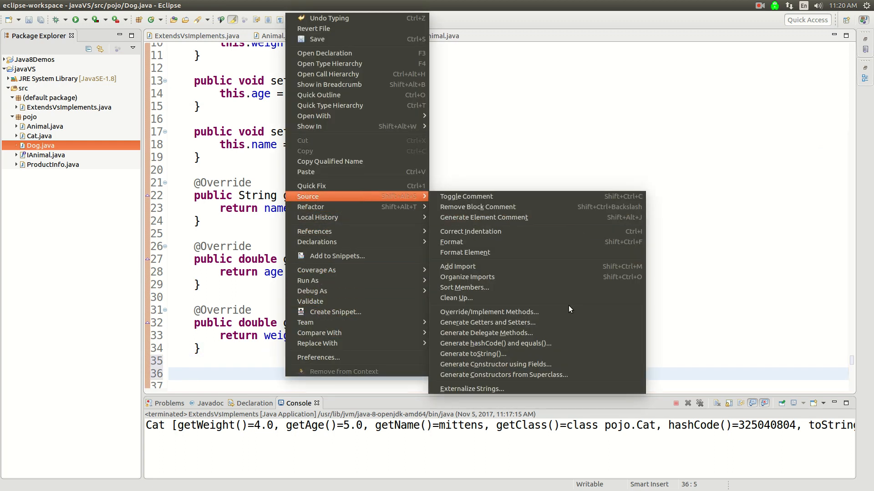
Step: Generate Dog's toString from weight, age and name, then switch to ExtendsVsImplements
click(473, 354)
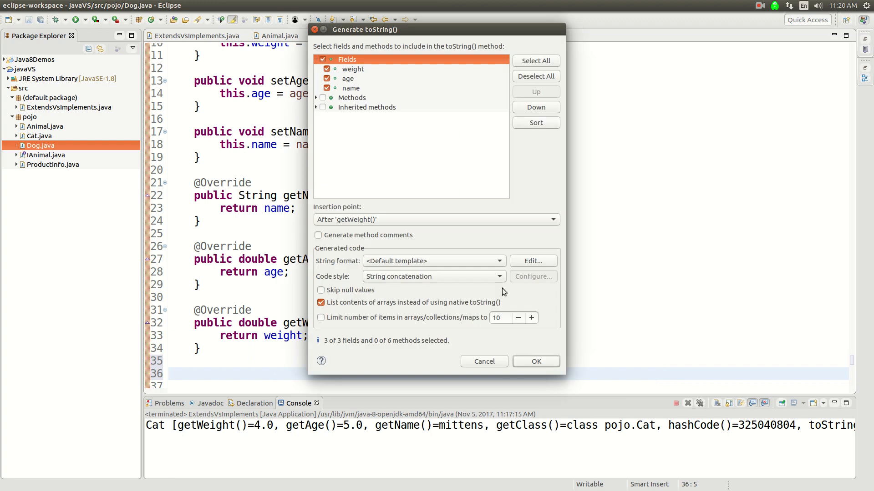
mouse_move(529, 329)
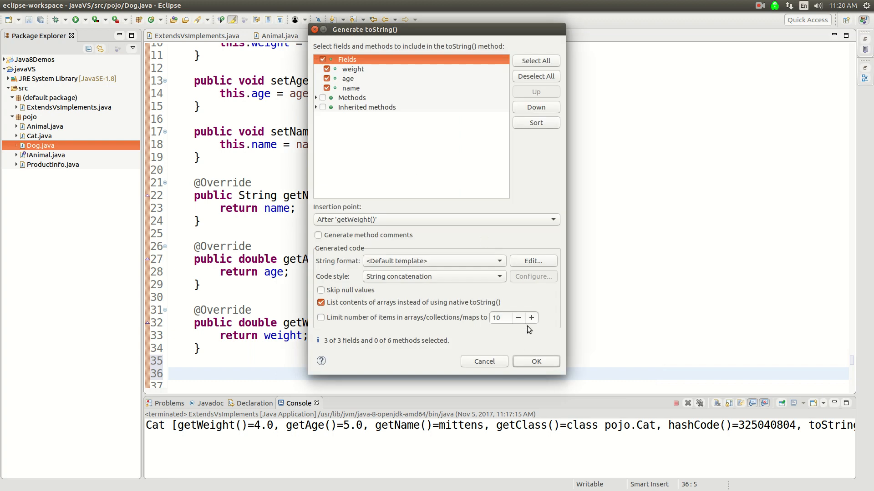
click(534, 361)
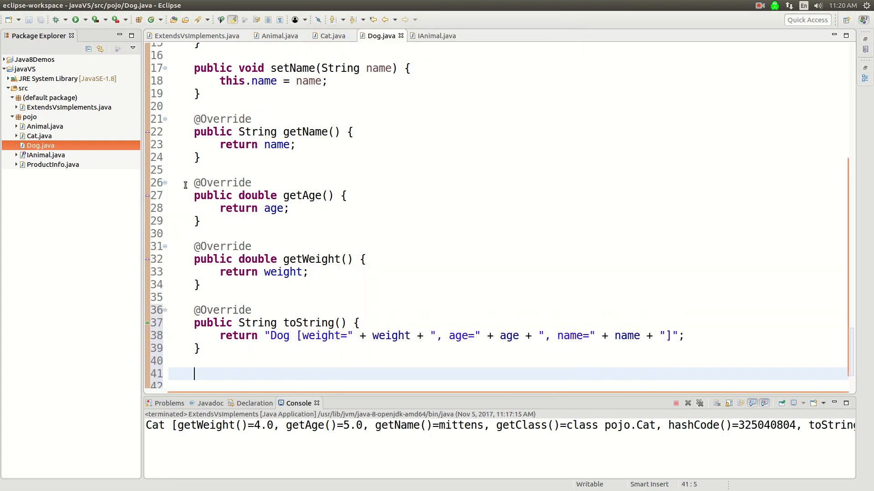
click(194, 35)
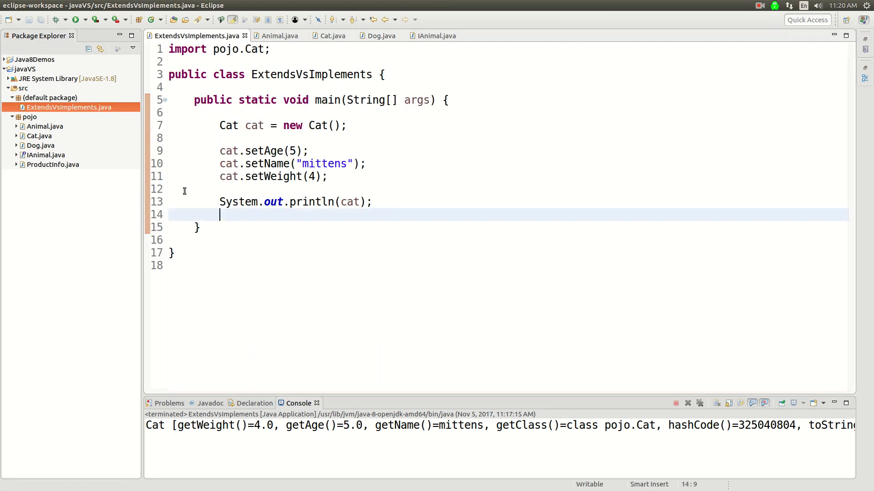
Step: Write main code creating a Dog with age 4, name fido, weight 10 and printing it
text(Dog dog)
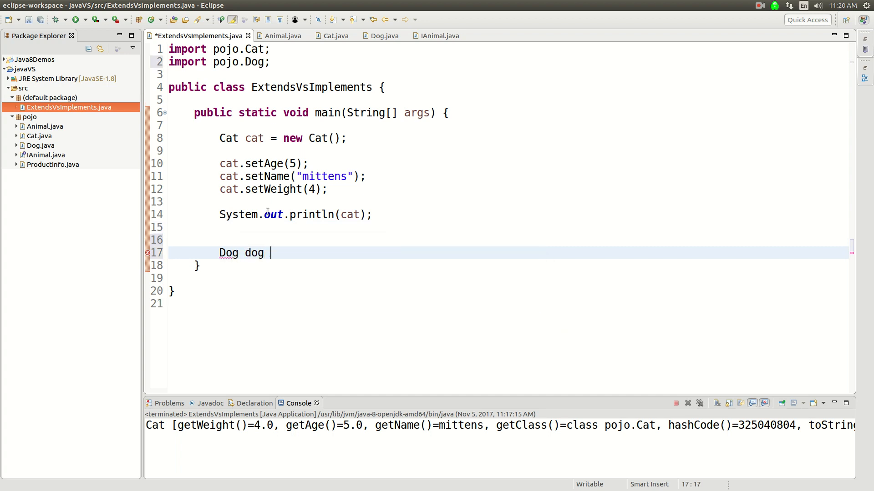
text(= new Dog();)
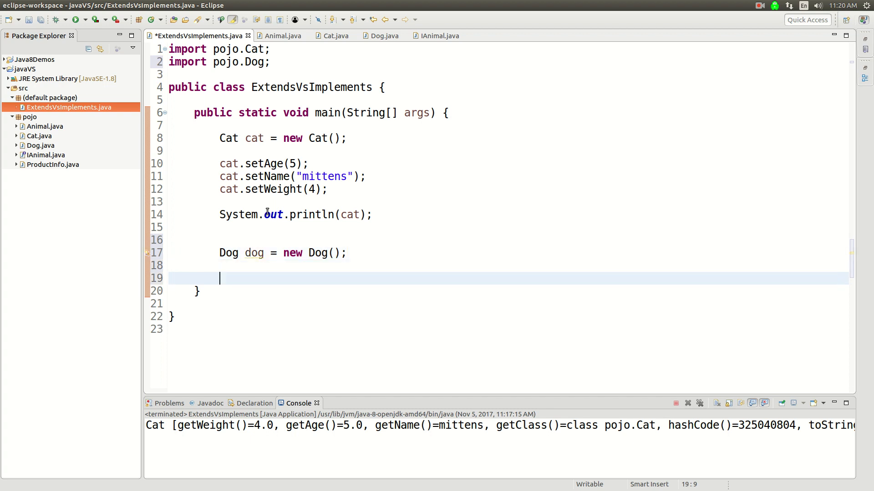
text(d)
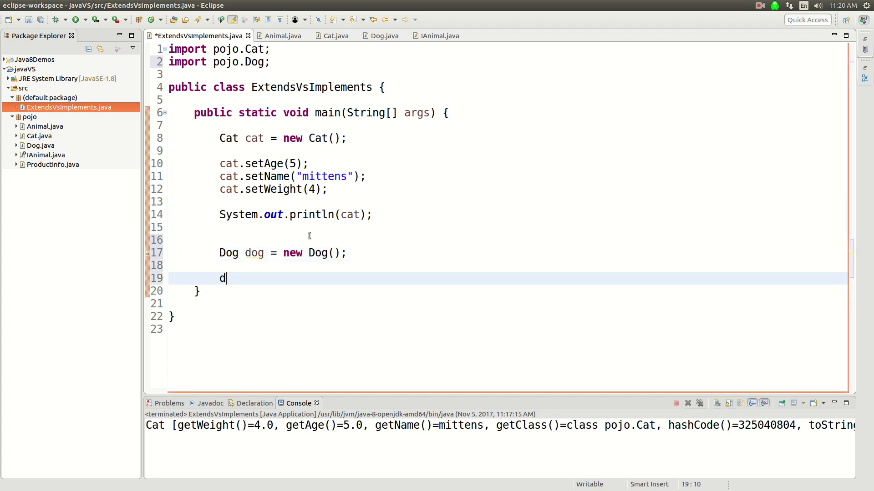
text(og.setAge(age);)
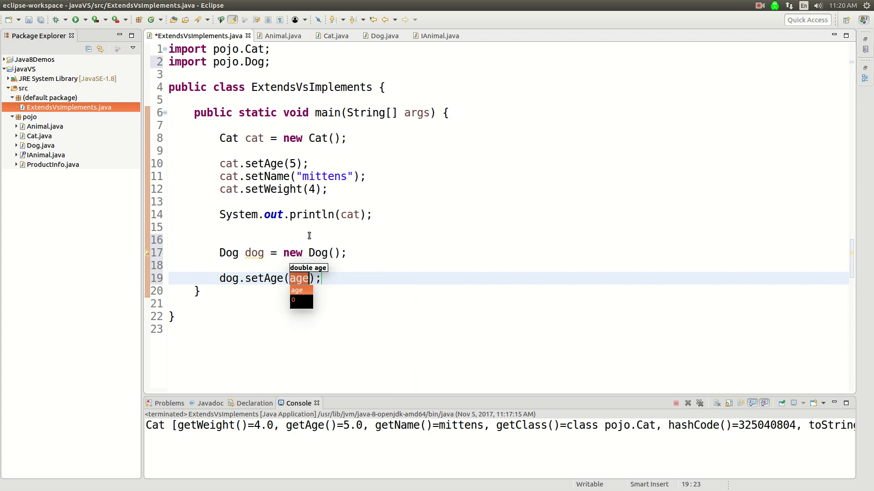
text(4.)
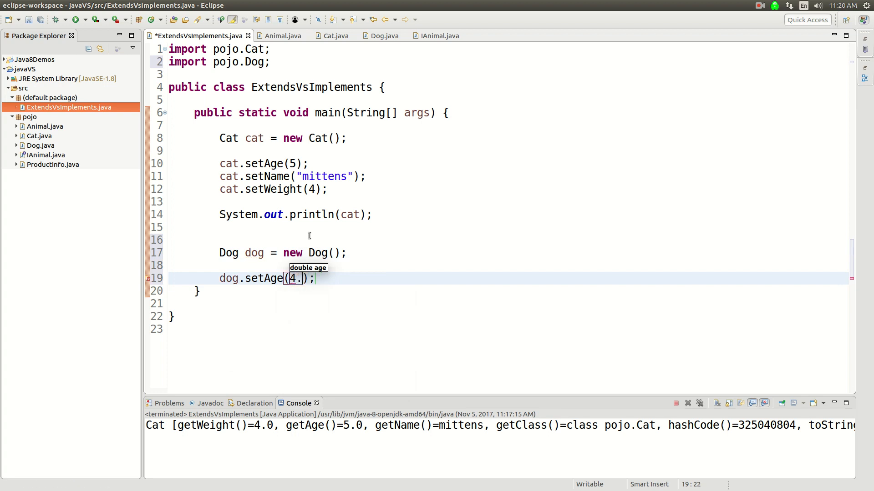
text(dog.setName(");)
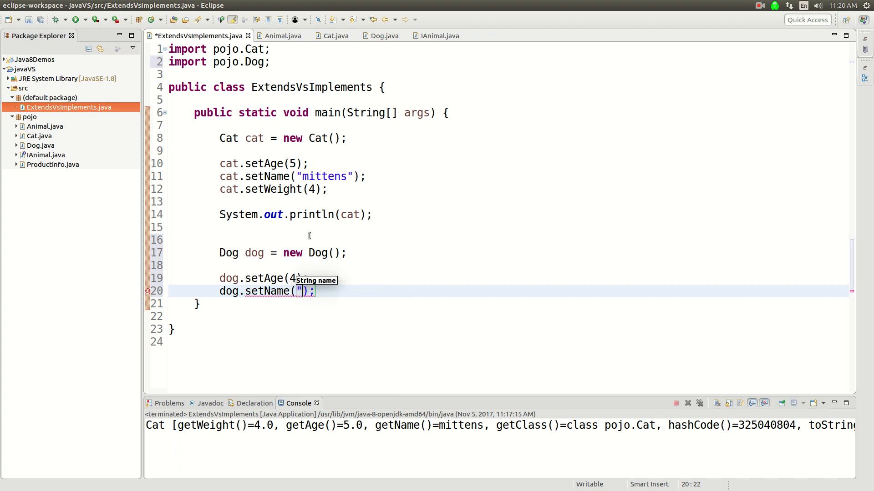
text(fido)
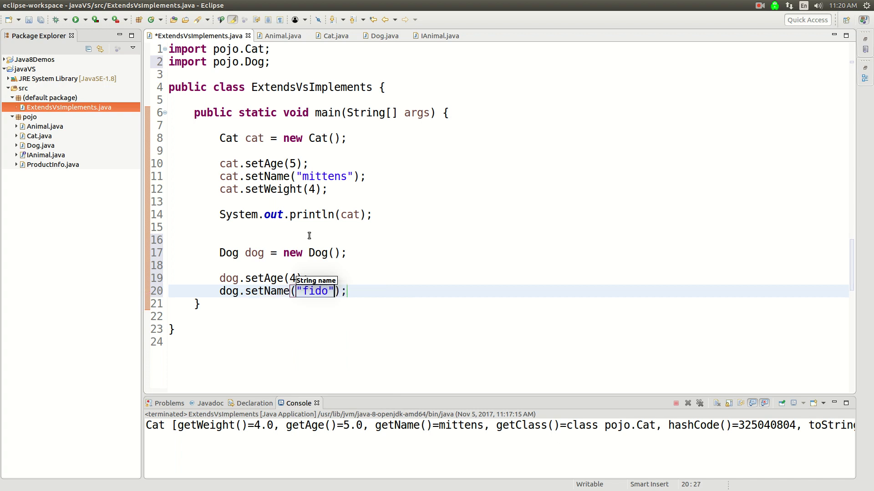
text(dog.setWeight(weight);)
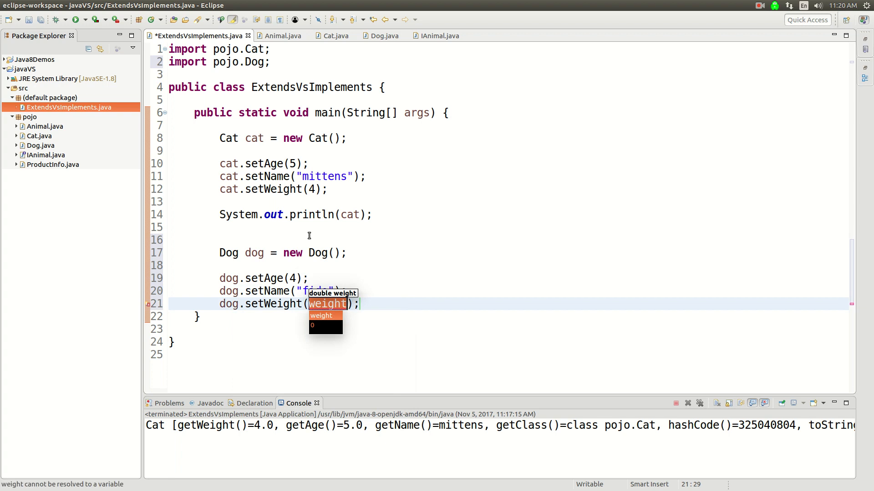
text(10)
text(System.out.println(dog);)
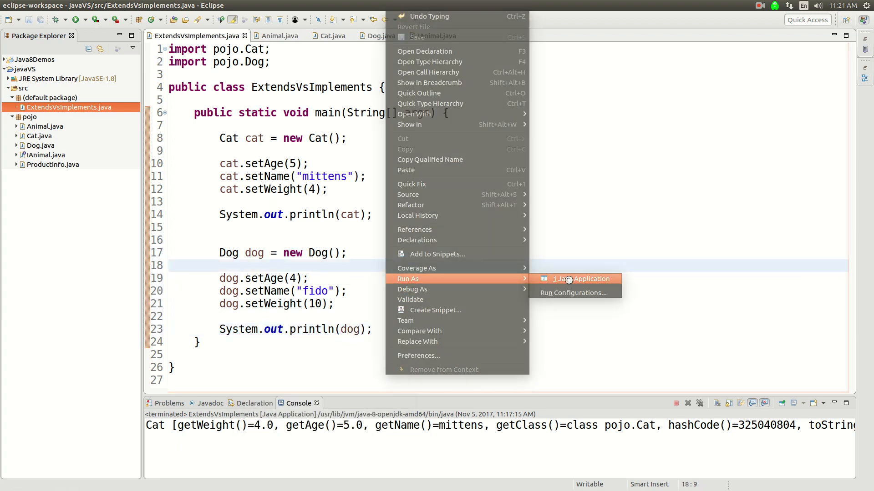
Step: Run the program as a Java application to show the dog's details
click(582, 278)
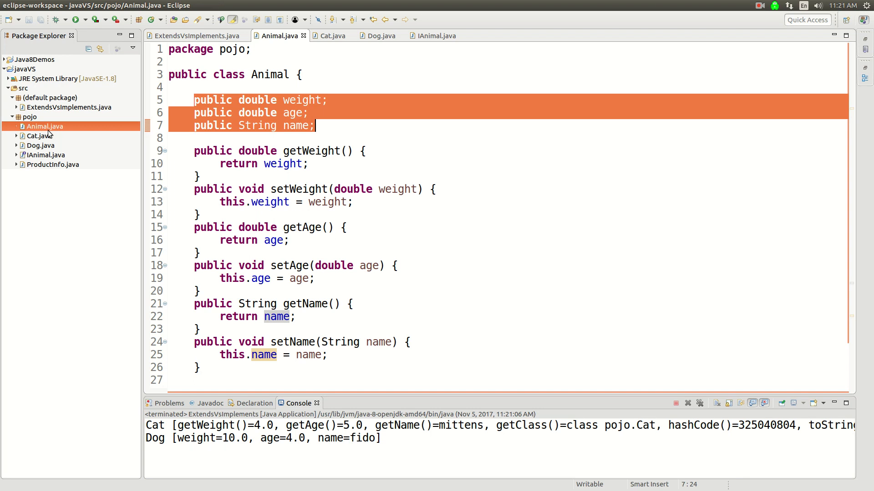
Step: Review the Cat class, then return to the Dog class source
click(333, 36)
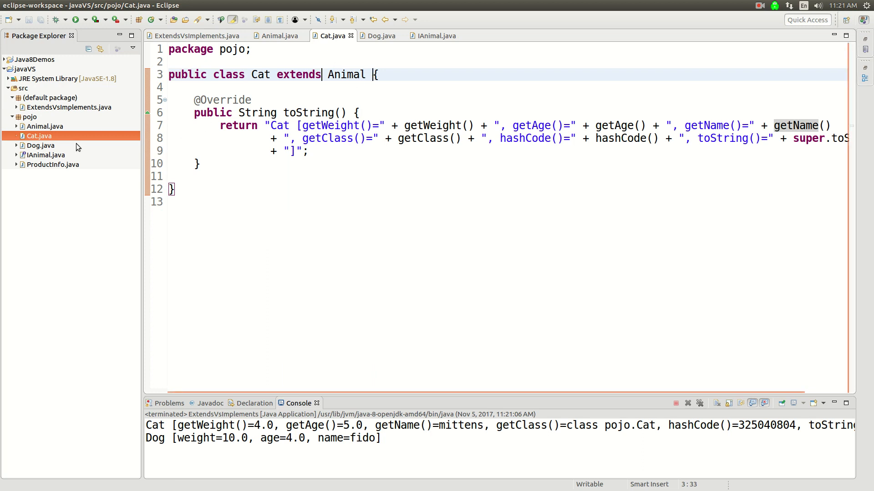
mouse_move(362, 71)
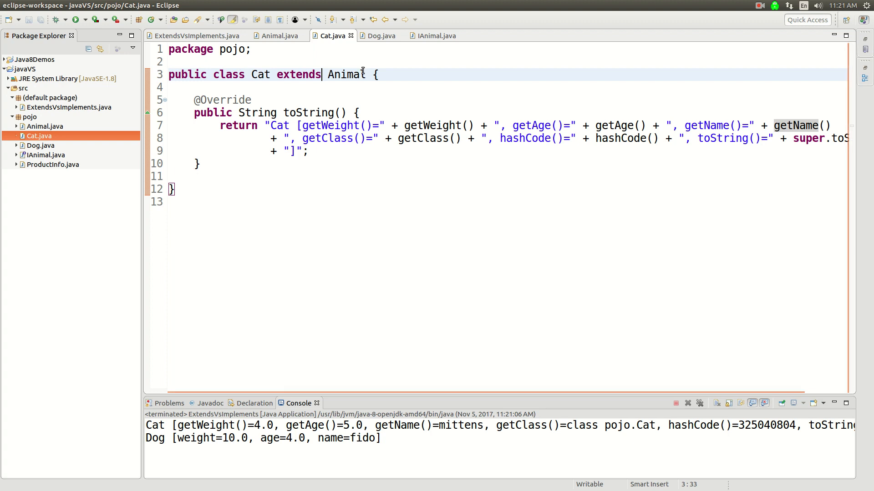
click(41, 145)
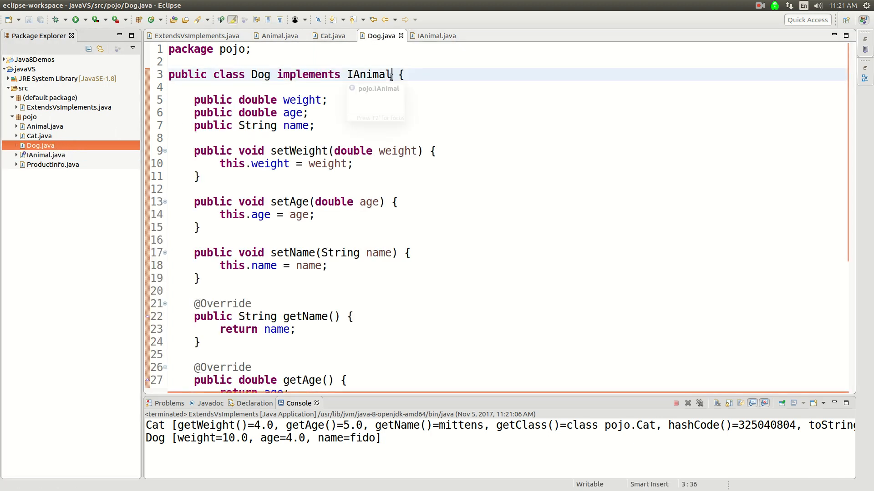
Step: Add Serializable and Comparable<Dog> to Dog's implements clause and stub compareTo
text(, Serializable,)
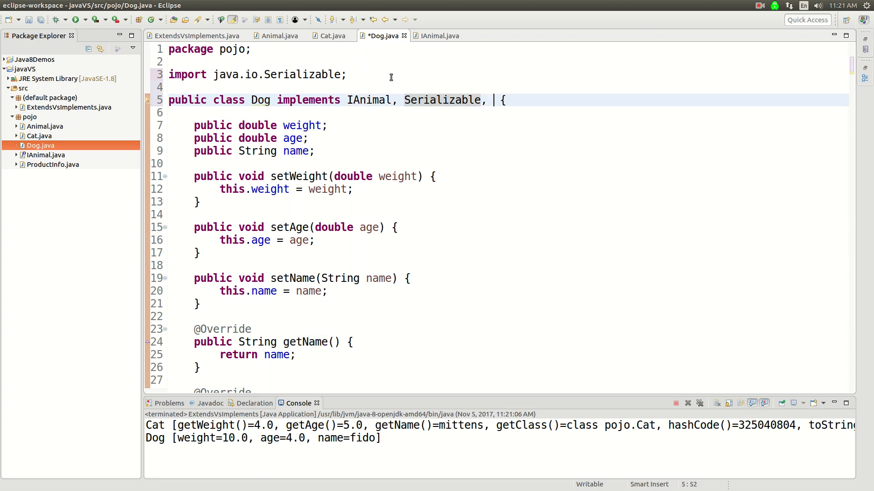
text(COmp)
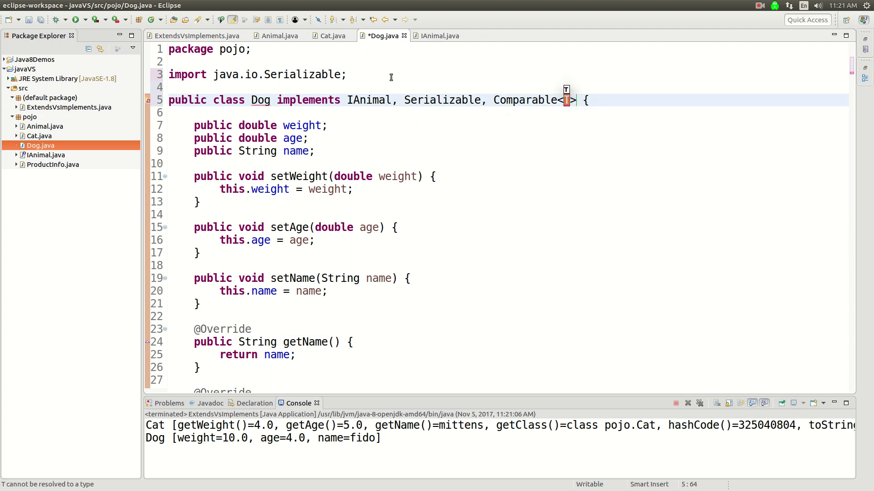
text(Dog)
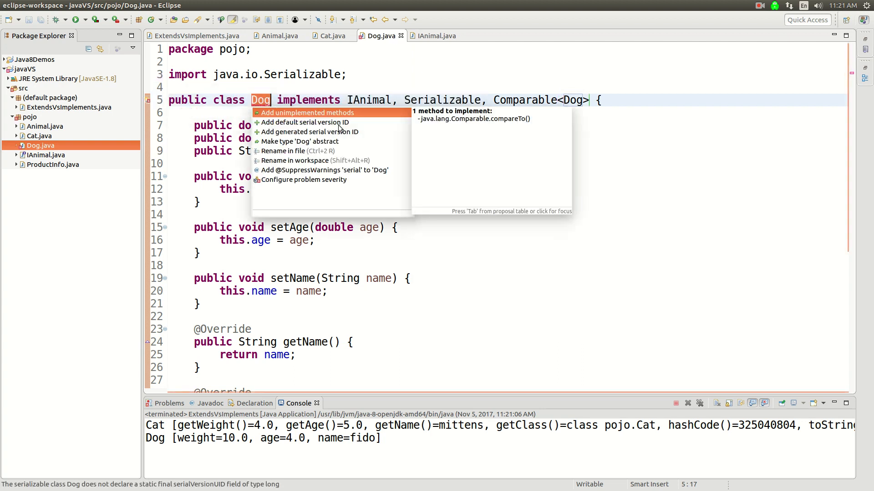
mouse_move(332, 117)
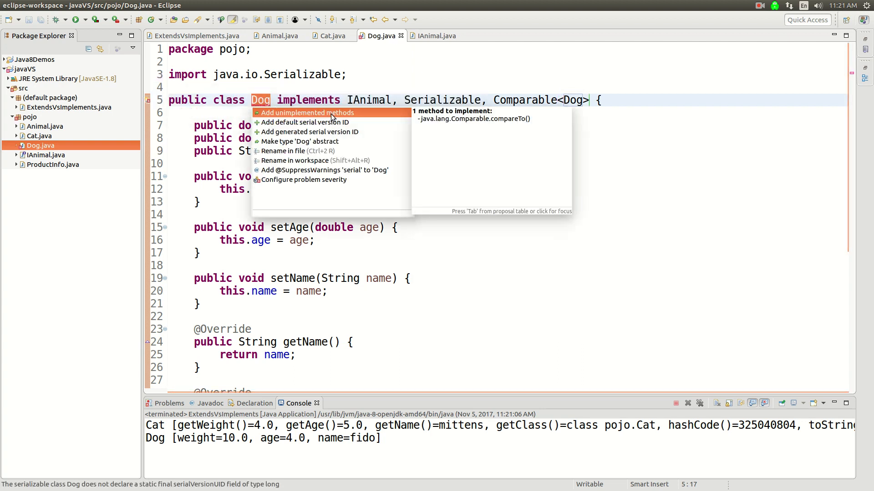
click(305, 113)
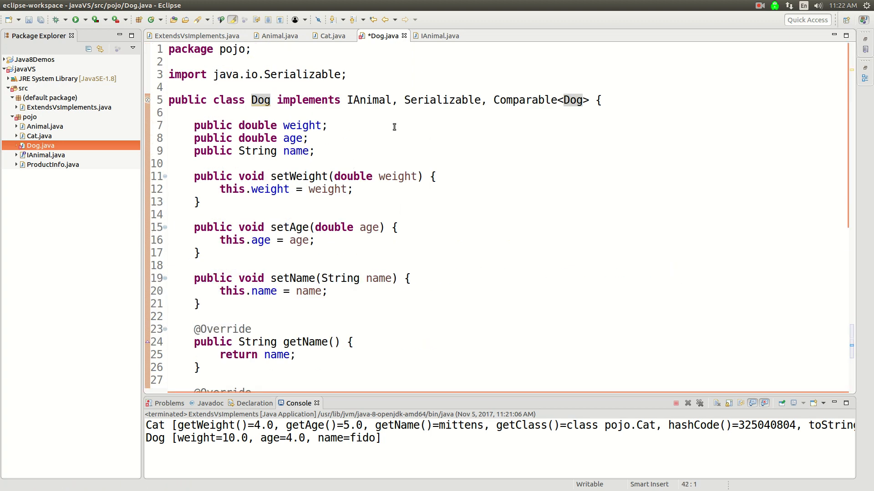
scroll(down, 3)
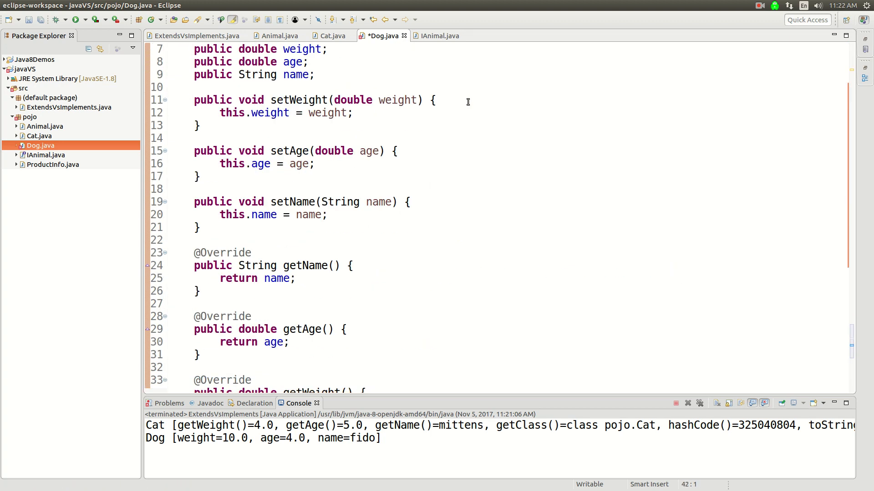